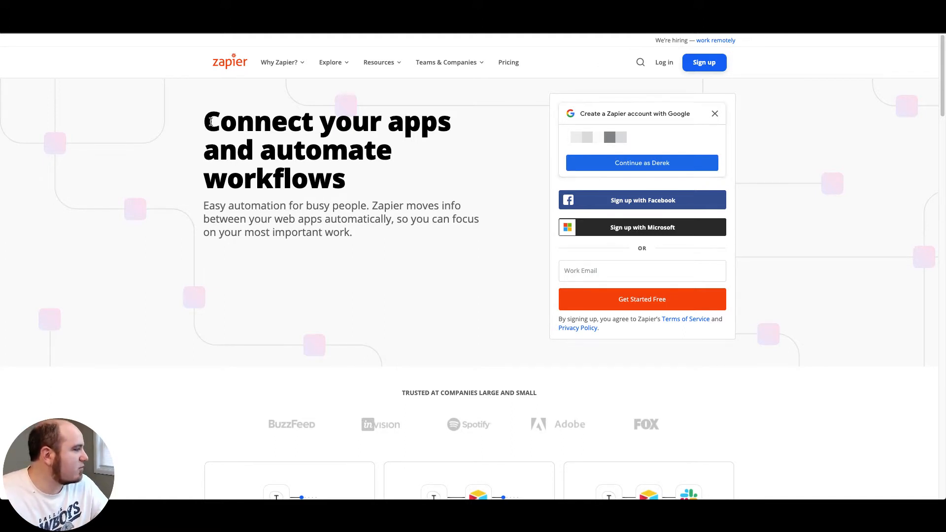
{"action": "mouse_move", "coordinate": [437, 146]}
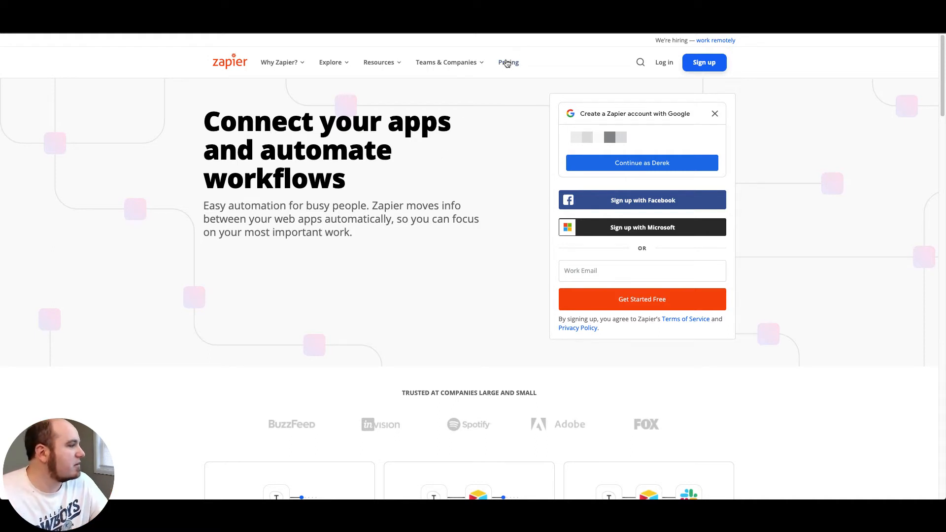
Review the Plans & Pricing page, scrolling through the Free to Company plan feature lists
{"action": "left_click", "coordinate": [508, 62]}
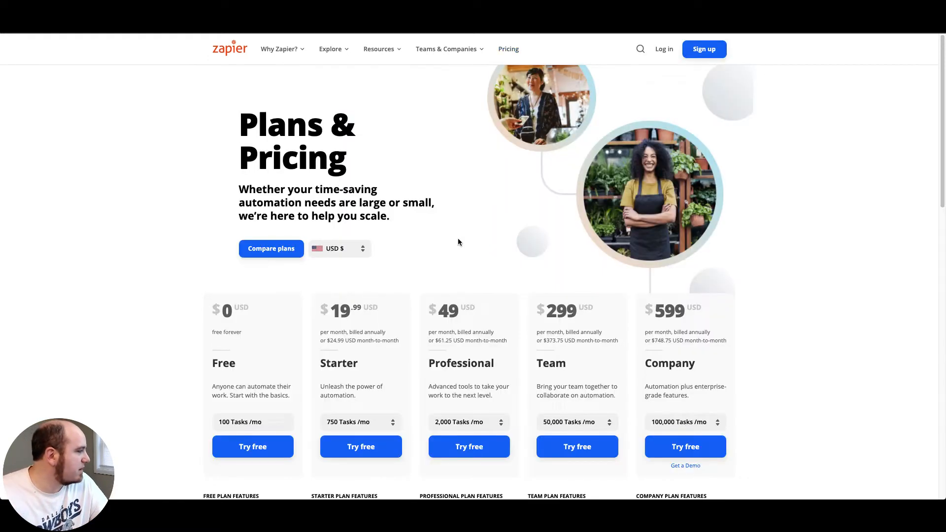
{"action": "scroll", "scroll_direction": "down", "scroll_amount": 3}
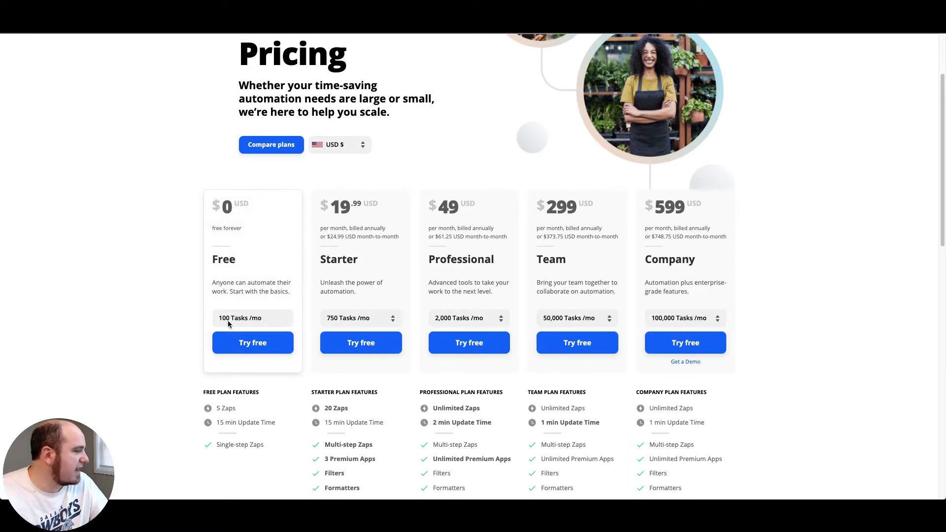
{"action": "scroll", "scroll_direction": "down", "scroll_amount": 3}
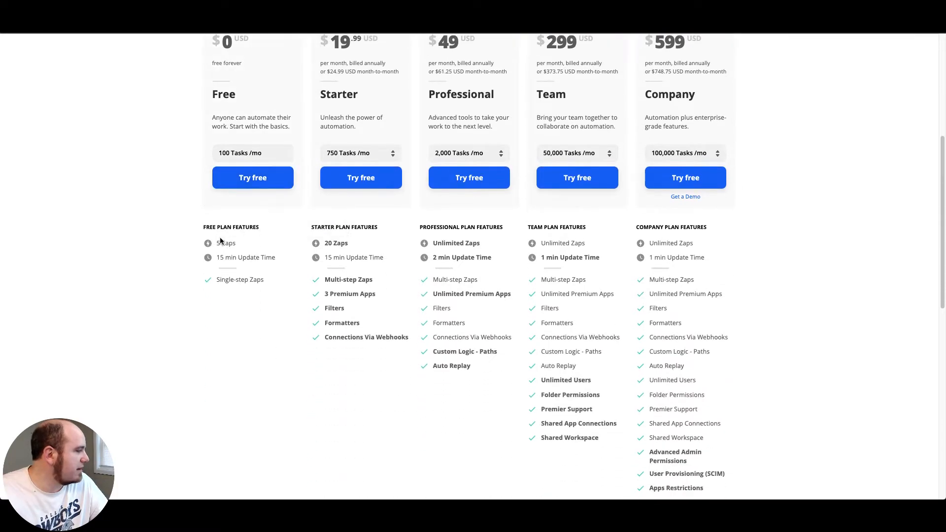
{"action": "mouse_move", "coordinate": [258, 209]}
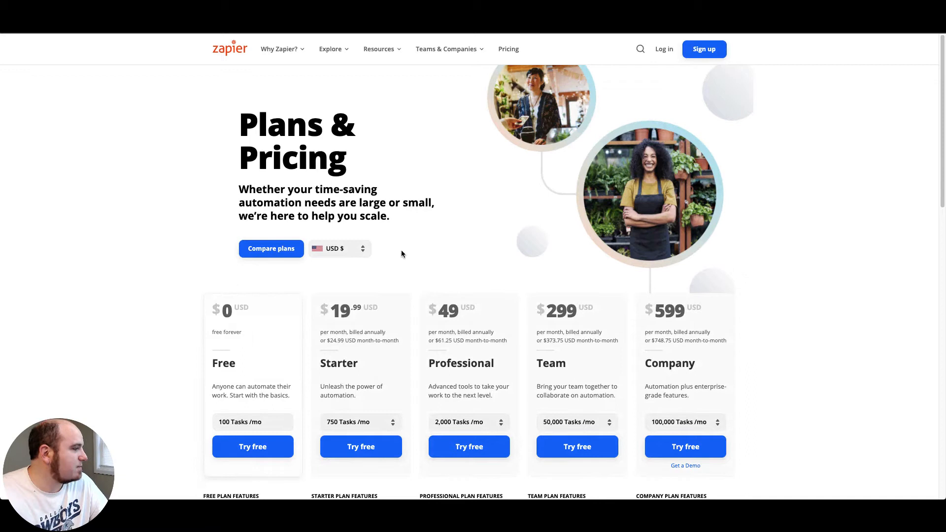
{"action": "mouse_move", "coordinate": [383, 351]}
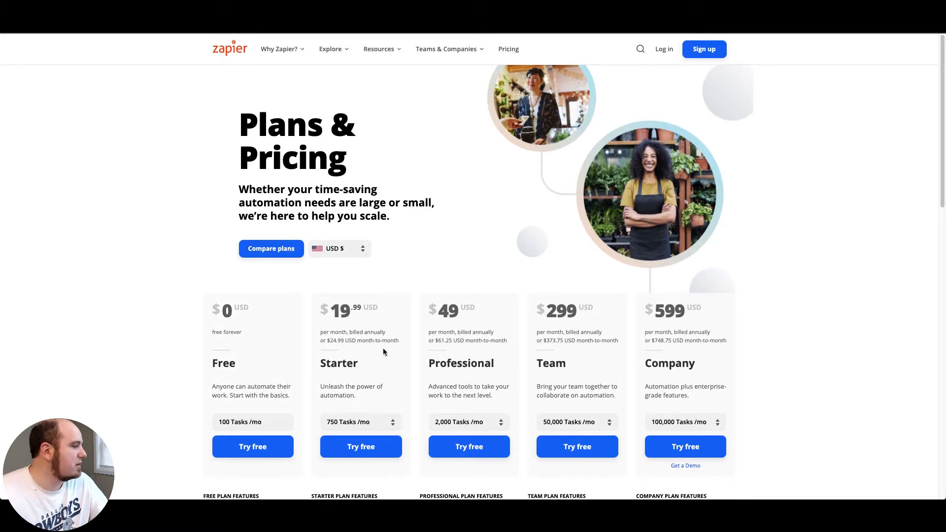
{"action": "scroll", "scroll_direction": "down", "scroll_amount": 3}
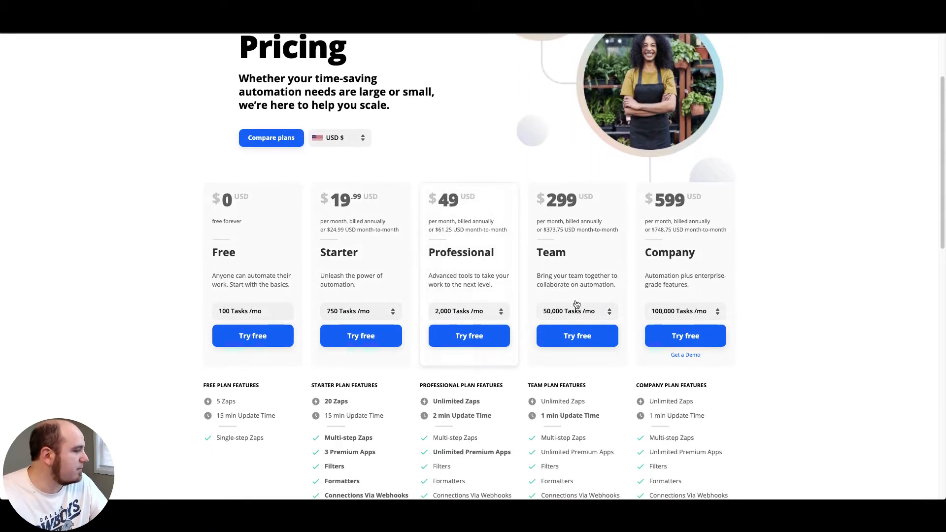
{"action": "scroll", "scroll_direction": "down", "scroll_amount": 3}
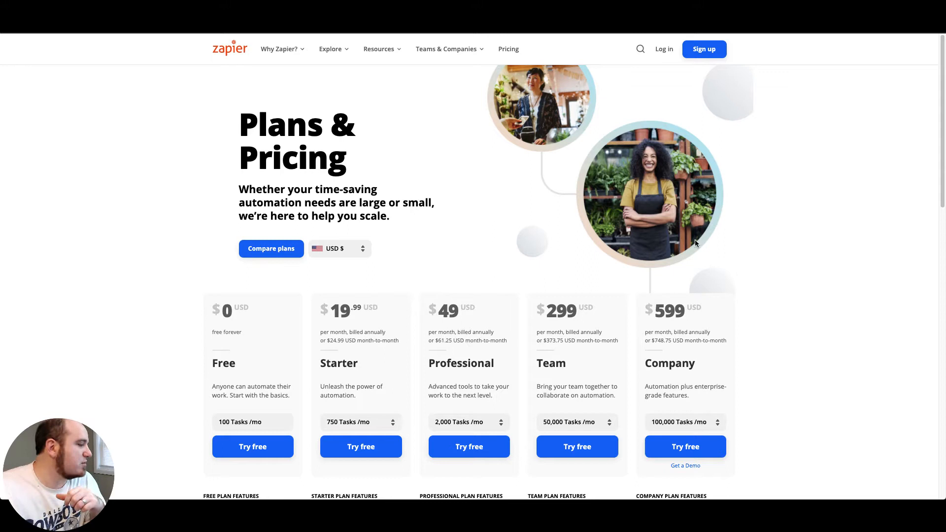
{"action": "scroll", "scroll_direction": "down", "scroll_amount": 3}
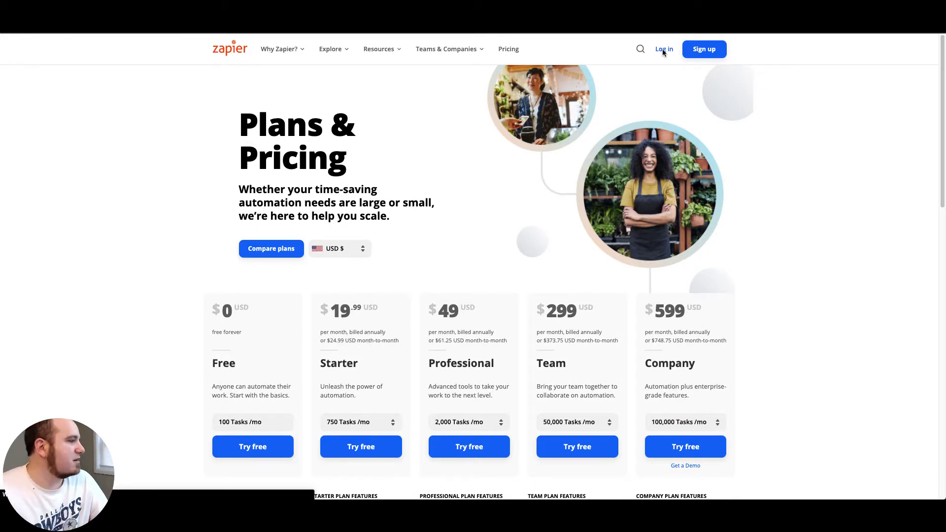
Log in to the Zapier account and view the My Apps list of connected accounts
{"action": "left_click", "coordinate": [663, 50]}
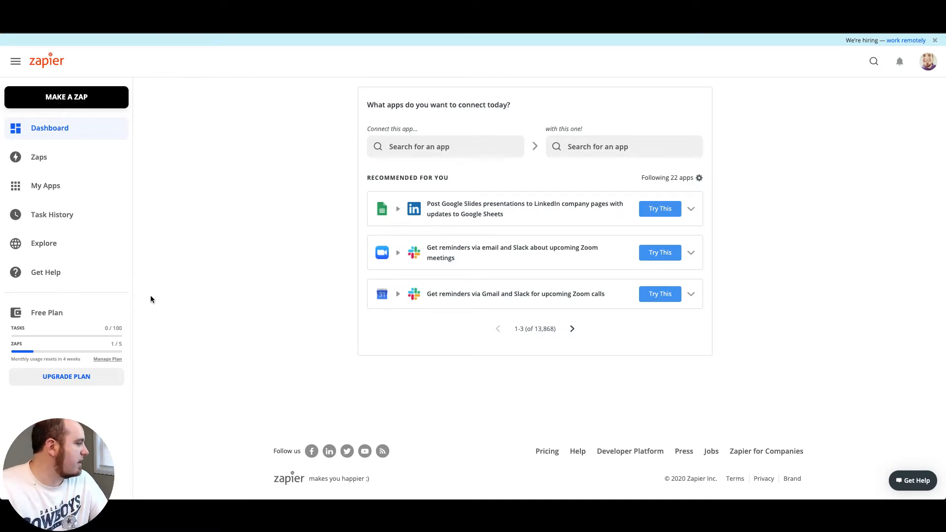
{"action": "mouse_move", "coordinate": [106, 348]}
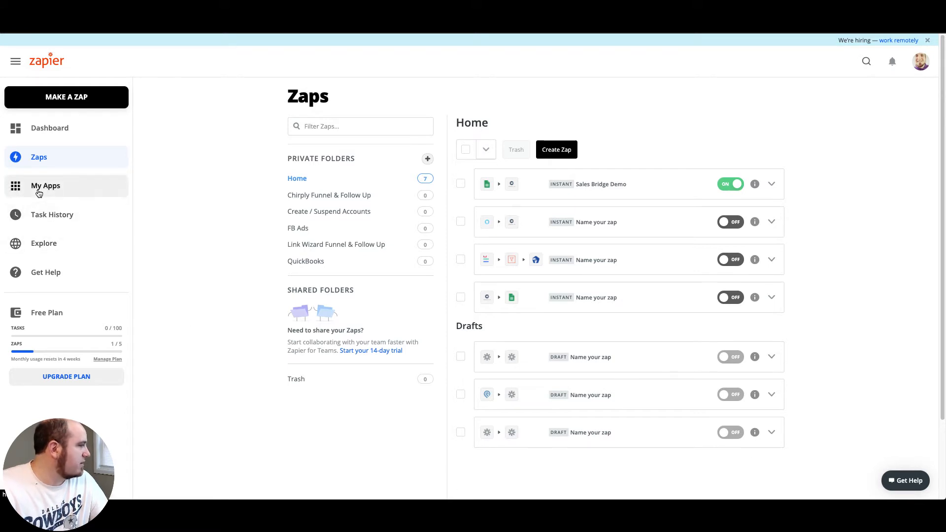
{"action": "left_click", "coordinate": [44, 185]}
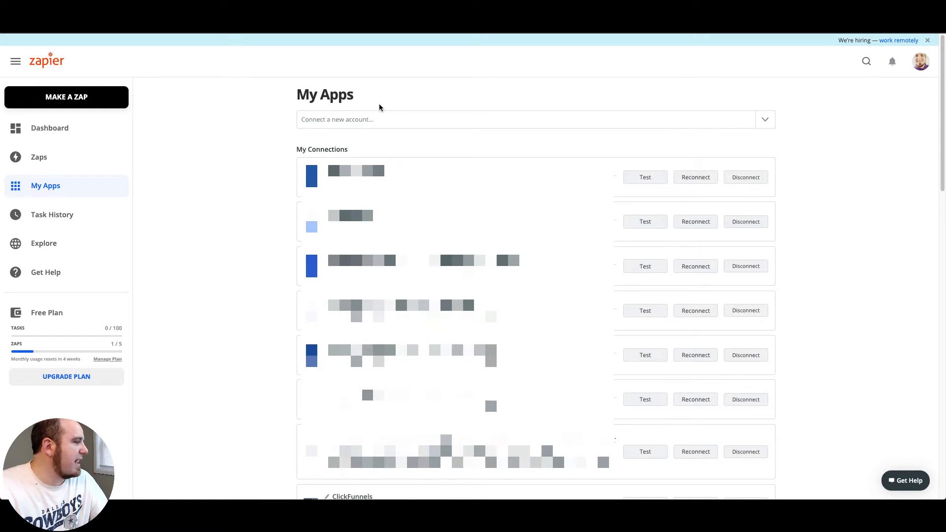
Search the connectable apps for Gmail, then return to the Zaps list in the Home folder
{"action": "left_click", "coordinate": [525, 120]}
{"action": "type", "text": "Gmail"}
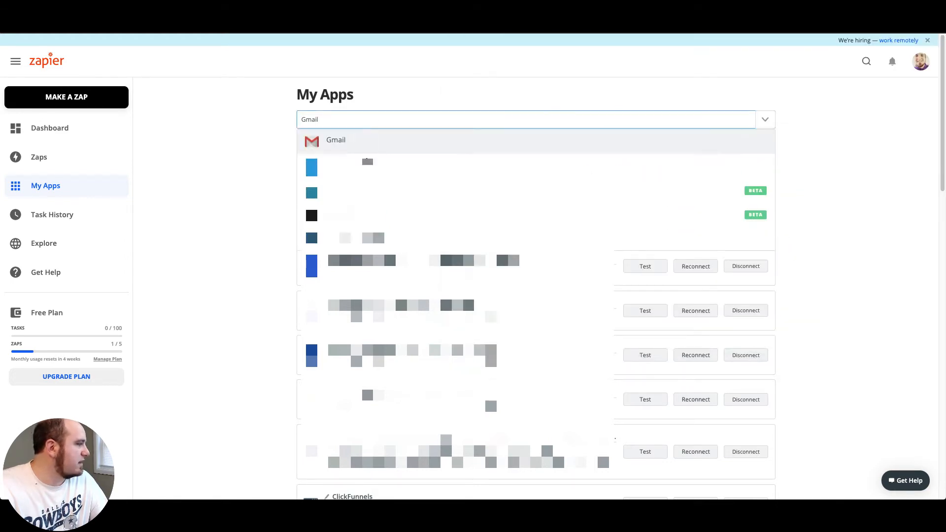
{"action": "mouse_move", "coordinate": [339, 145]}
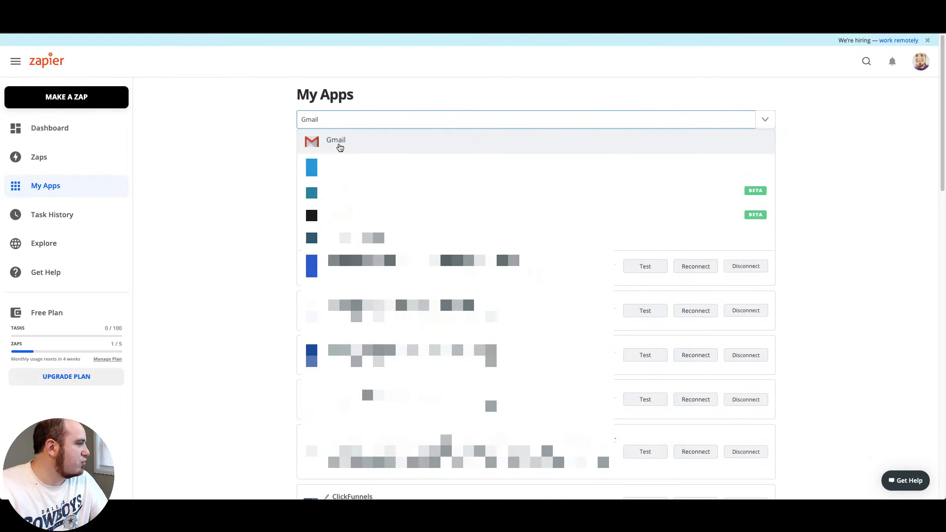
{"action": "left_click", "coordinate": [335, 140]}
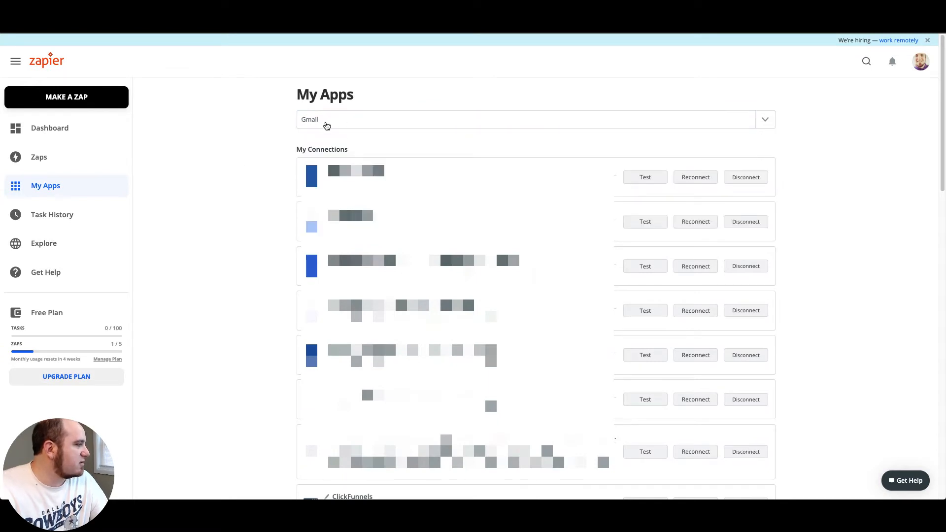
{"action": "left_click", "coordinate": [525, 120]}
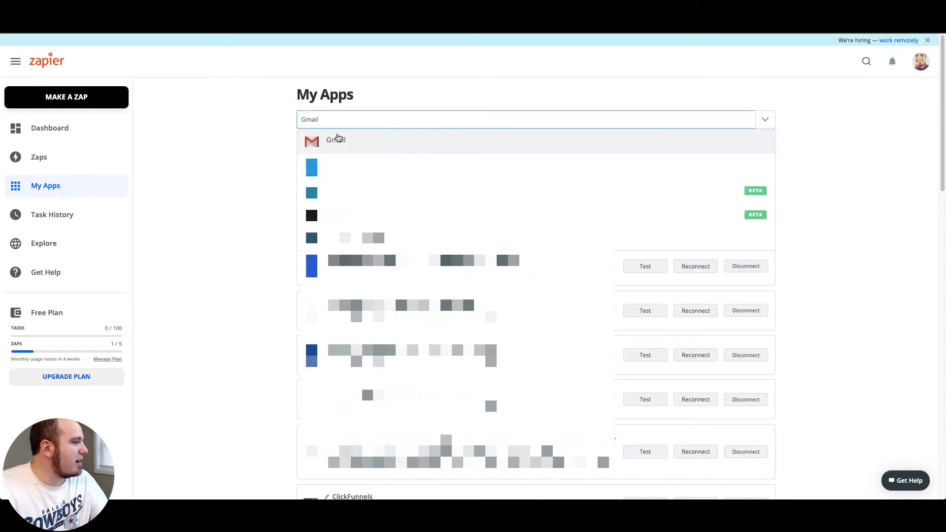
{"action": "left_click", "coordinate": [335, 140]}
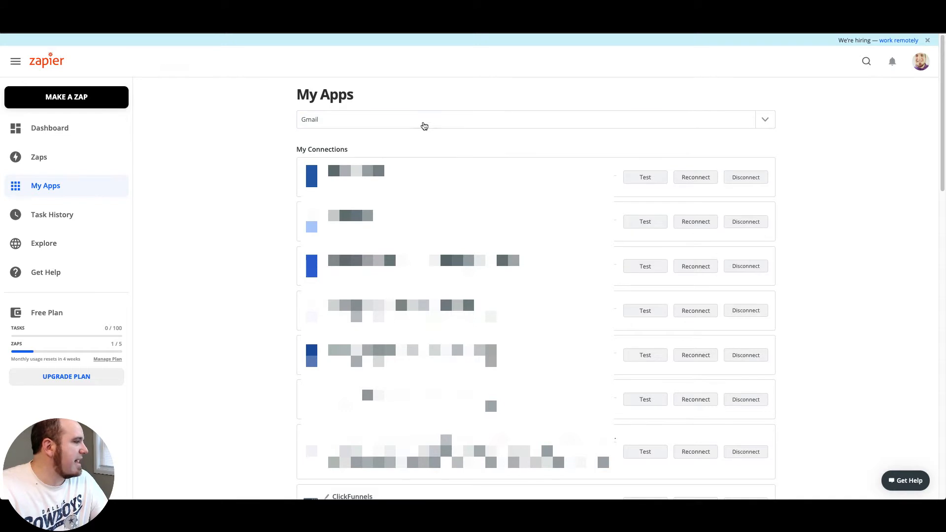
{"action": "left_click", "coordinate": [423, 120]}
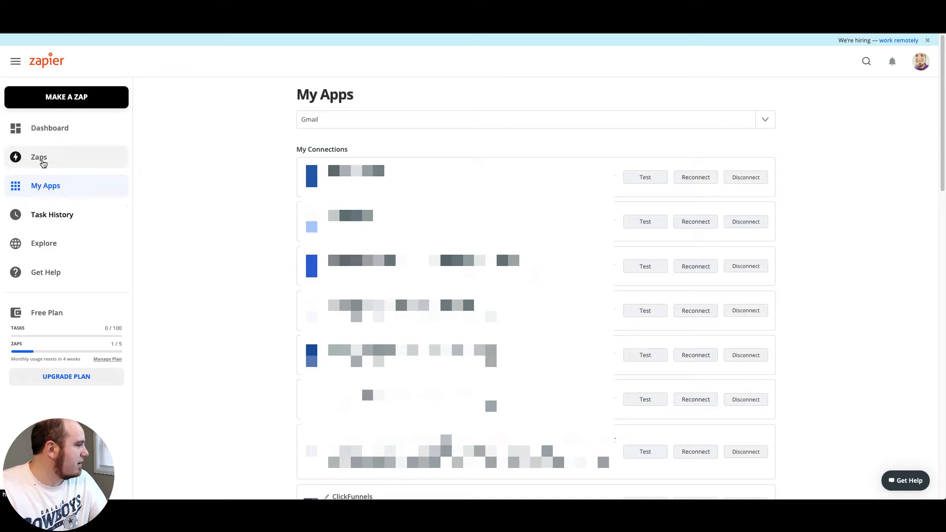
{"action": "left_click", "coordinate": [39, 156]}
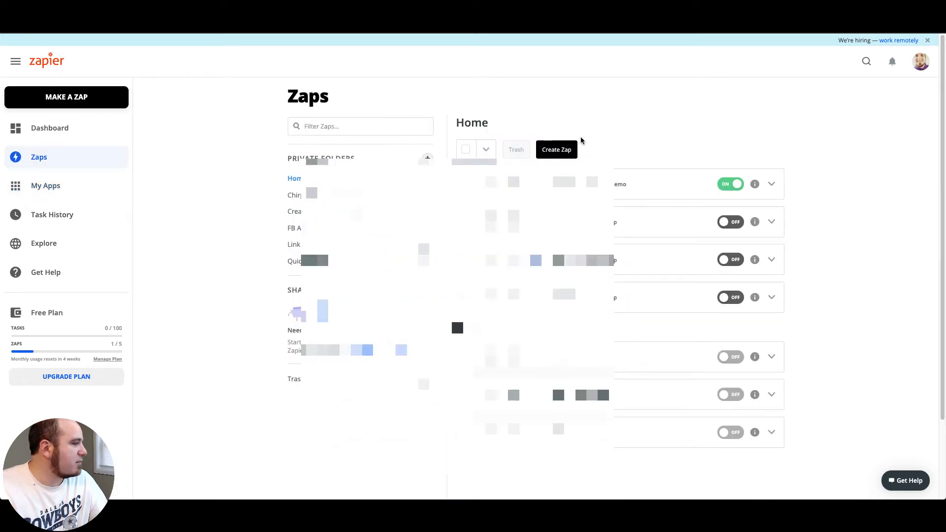
Create a new zap with a Gmail New Email trigger using the connected Gmail account
{"action": "left_click", "coordinate": [556, 149]}
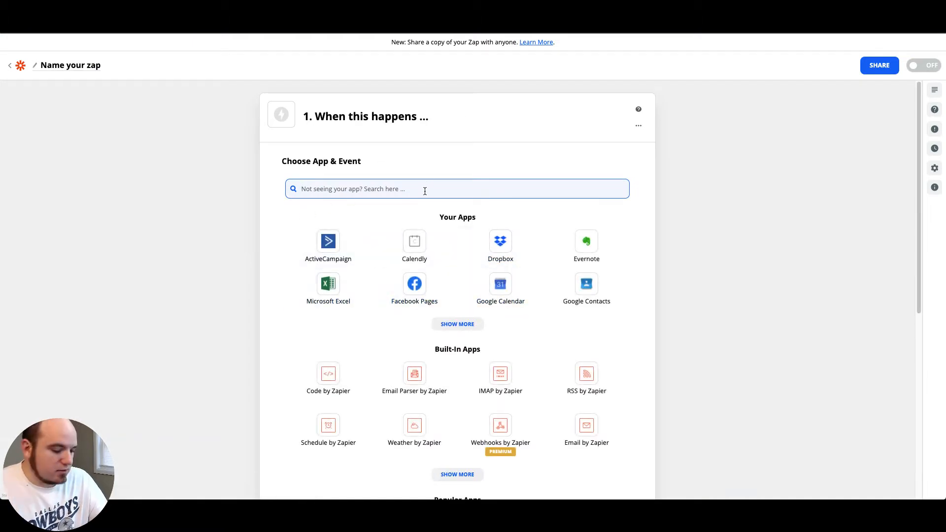
{"action": "type", "text": "gmail"}
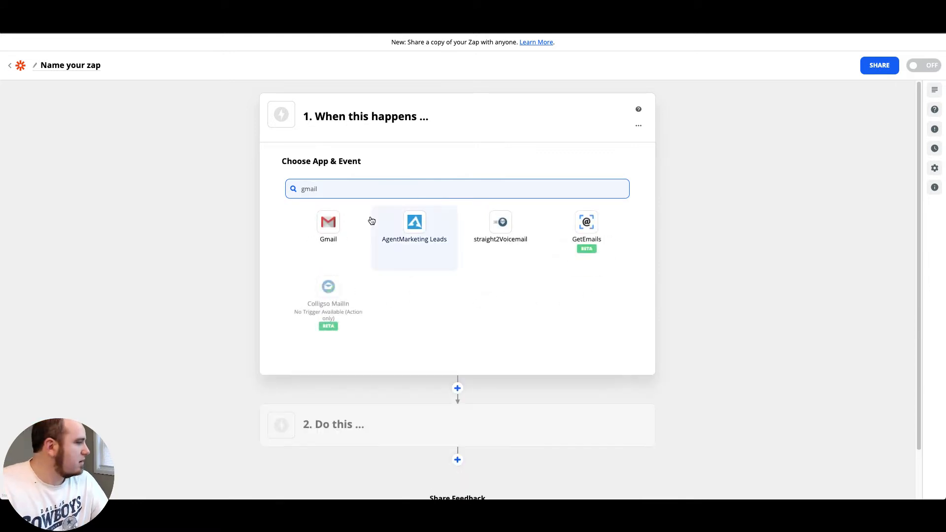
{"action": "left_click", "coordinate": [328, 227]}
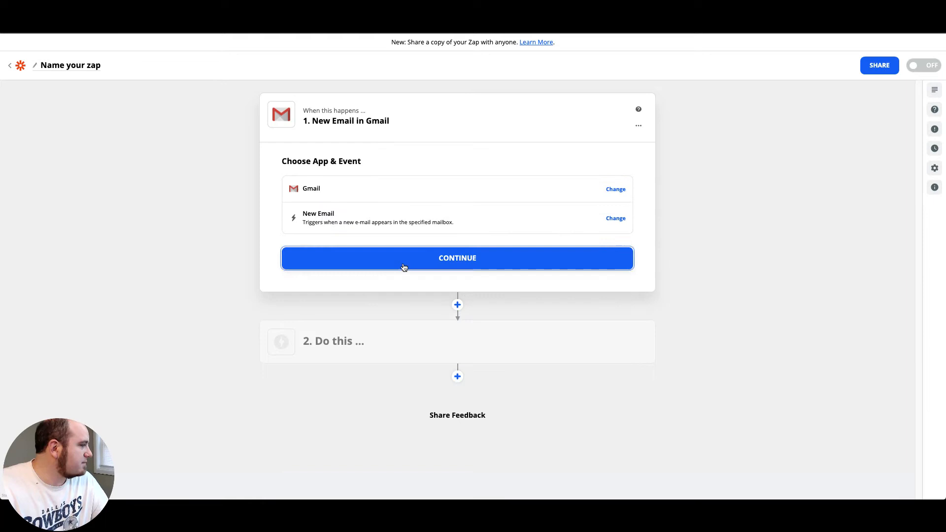
{"action": "left_click", "coordinate": [456, 257]}
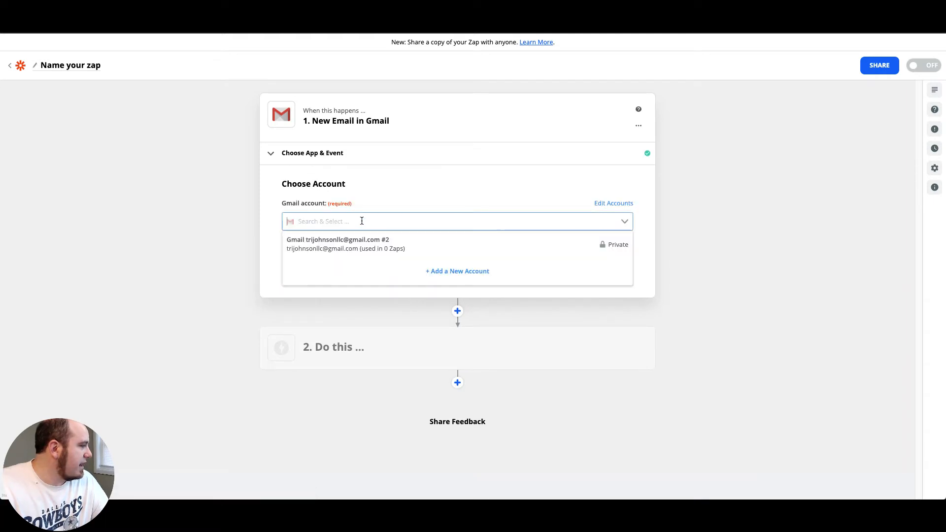
{"action": "left_click", "coordinate": [337, 244]}
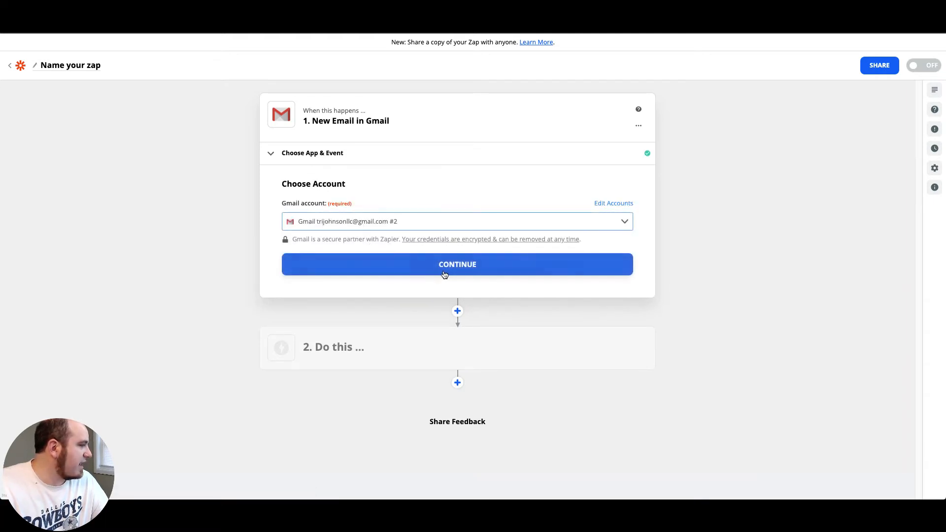
{"action": "left_click", "coordinate": [456, 264]}
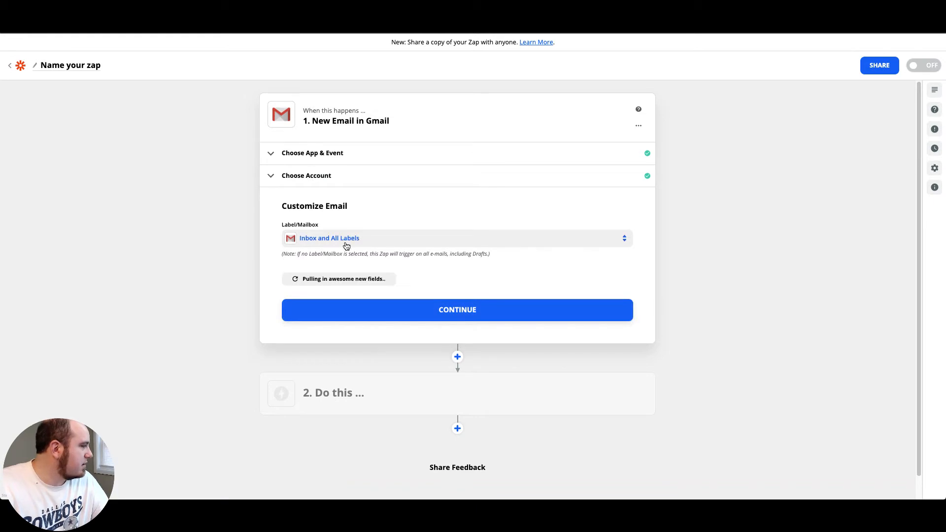
Limit the Gmail trigger to the INBOX label and test it with a recent email
{"action": "left_click", "coordinate": [456, 238]}
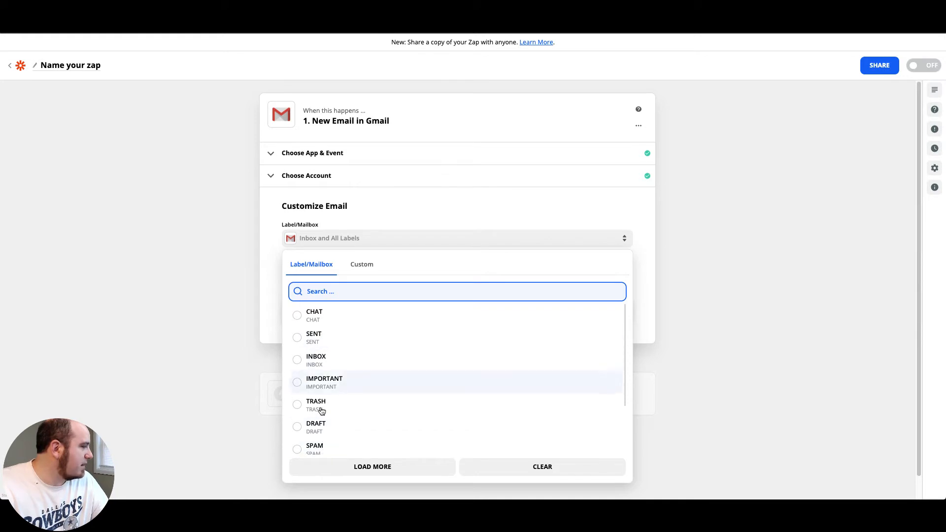
{"action": "mouse_move", "coordinate": [327, 393]}
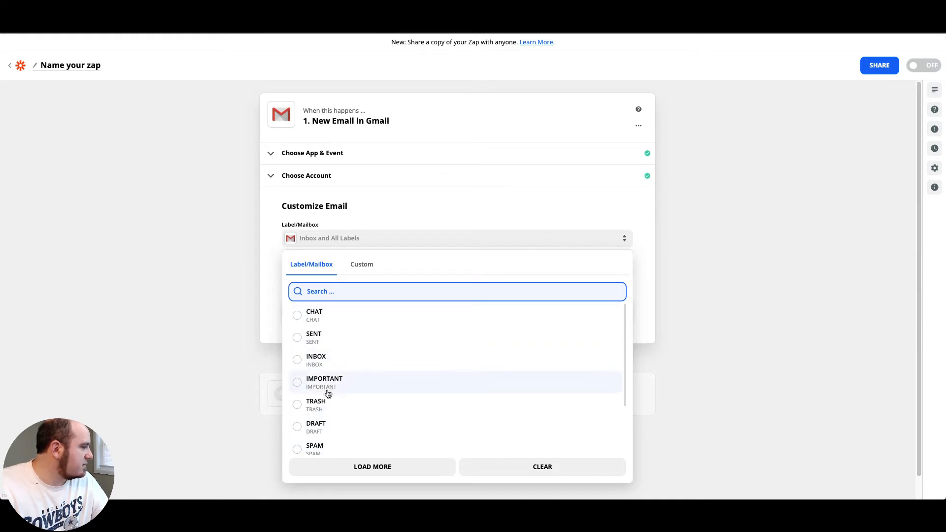
{"action": "left_click", "coordinate": [316, 356]}
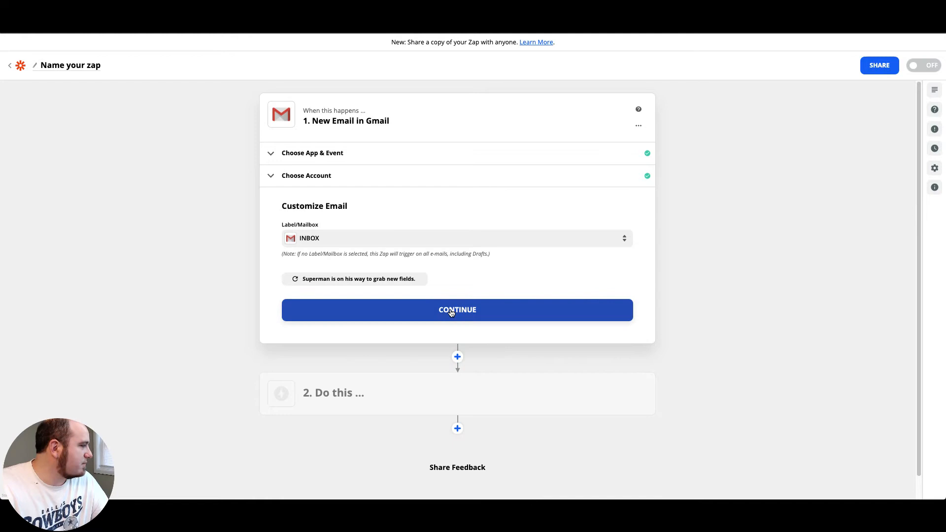
{"action": "left_click", "coordinate": [456, 309]}
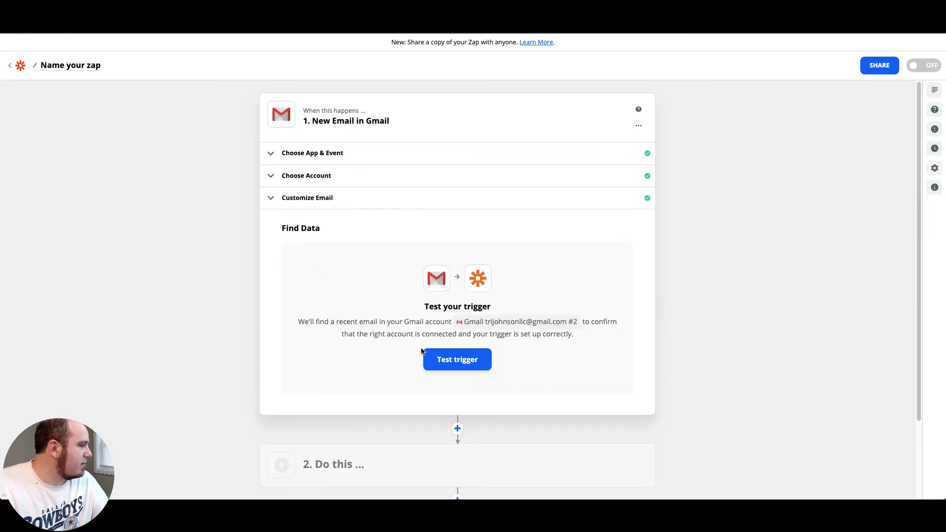
{"action": "left_click", "coordinate": [456, 359]}
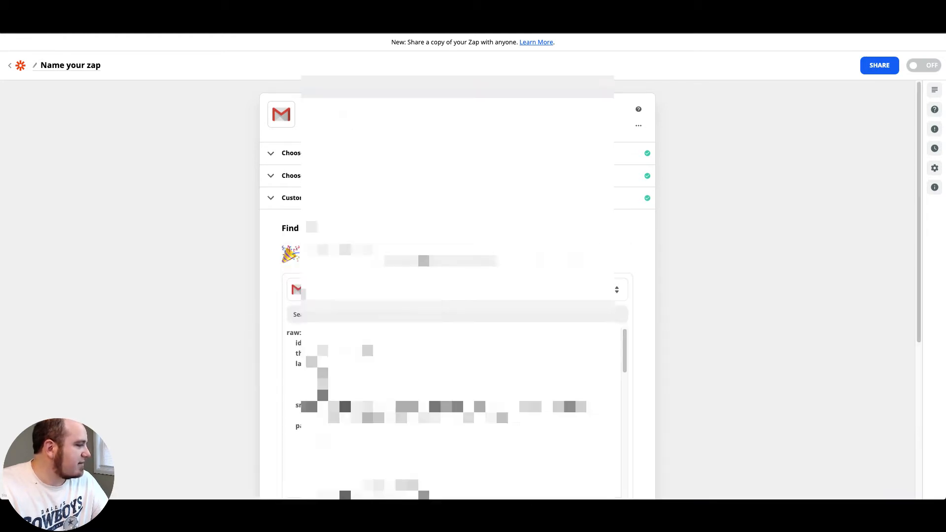
{"action": "scroll", "scroll_direction": "down", "scroll_amount": 3}
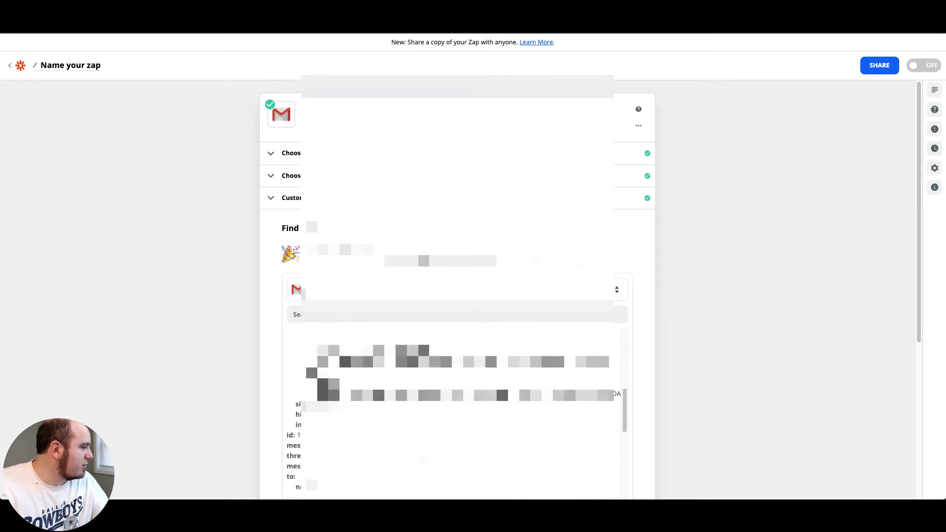
{"action": "scroll", "scroll_direction": "down", "scroll_amount": 3}
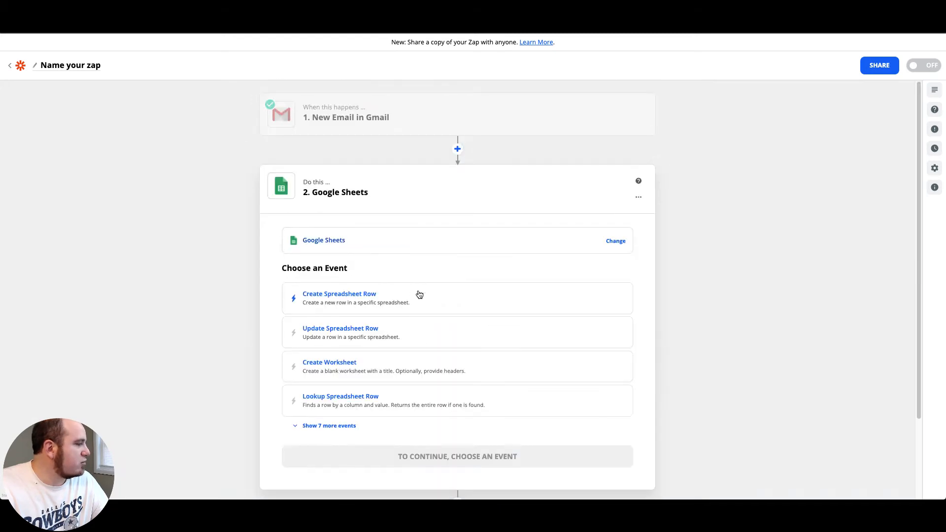
Make the action a Google Sheets Update Spreadsheet Row event with the connected account
{"action": "scroll", "scroll_direction": "down", "scroll_amount": 3}
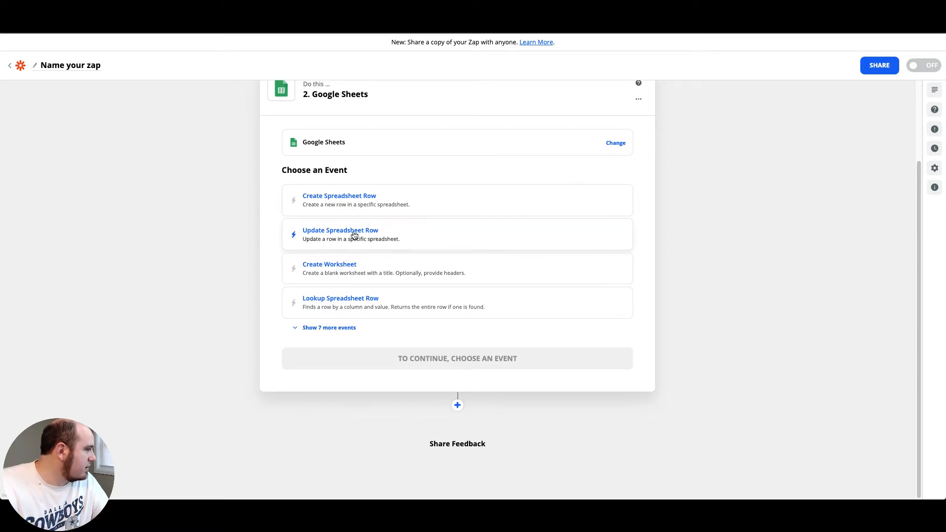
{"action": "left_click", "coordinate": [340, 234]}
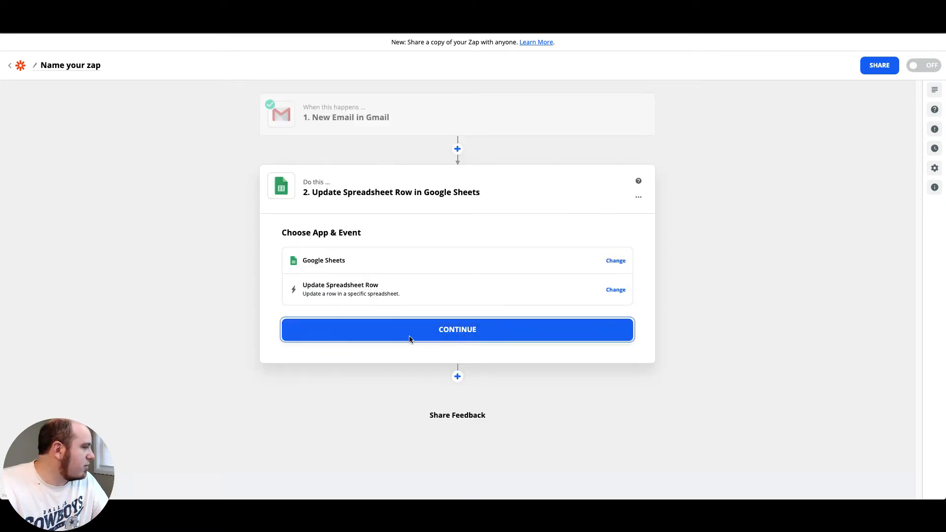
{"action": "left_click", "coordinate": [456, 329]}
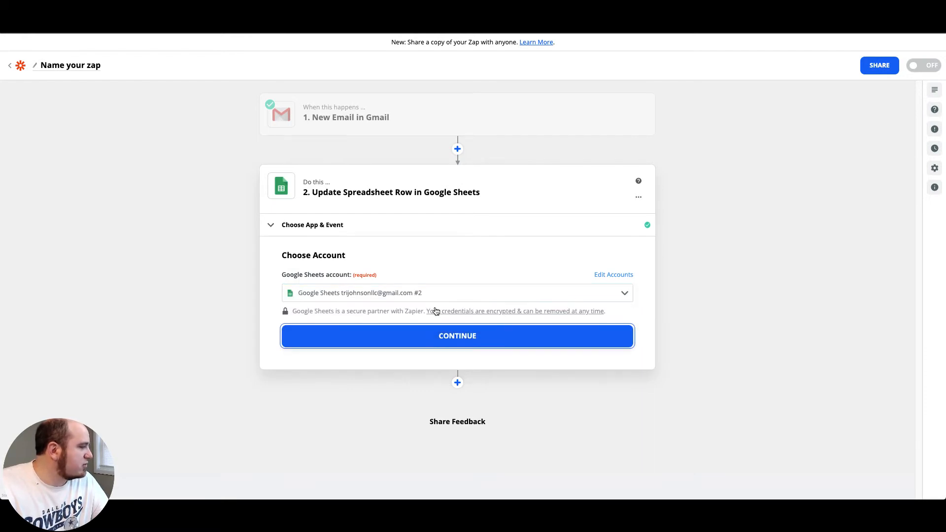
{"action": "left_click", "coordinate": [457, 335]}
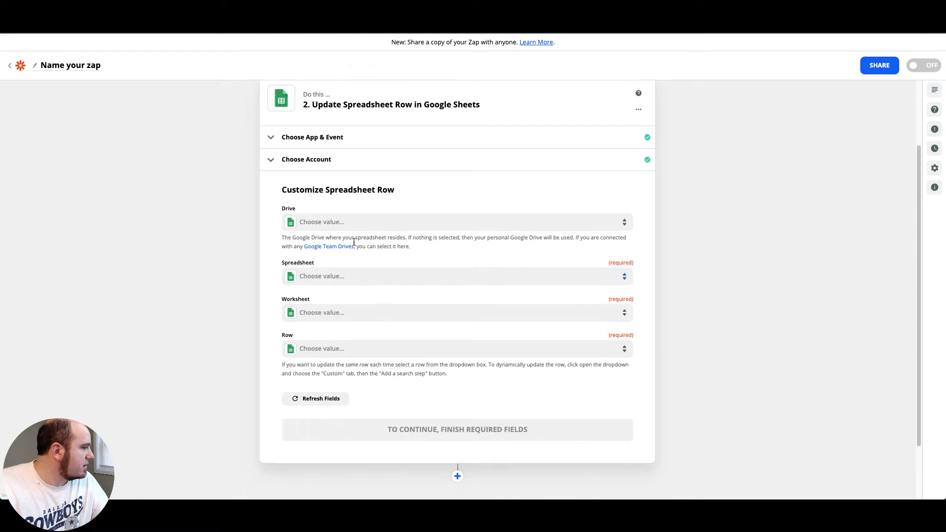
Target My Google Drive, the Untitled spreadsheet, worksheet Sheet1 and row 2
{"action": "left_click", "coordinate": [456, 222]}
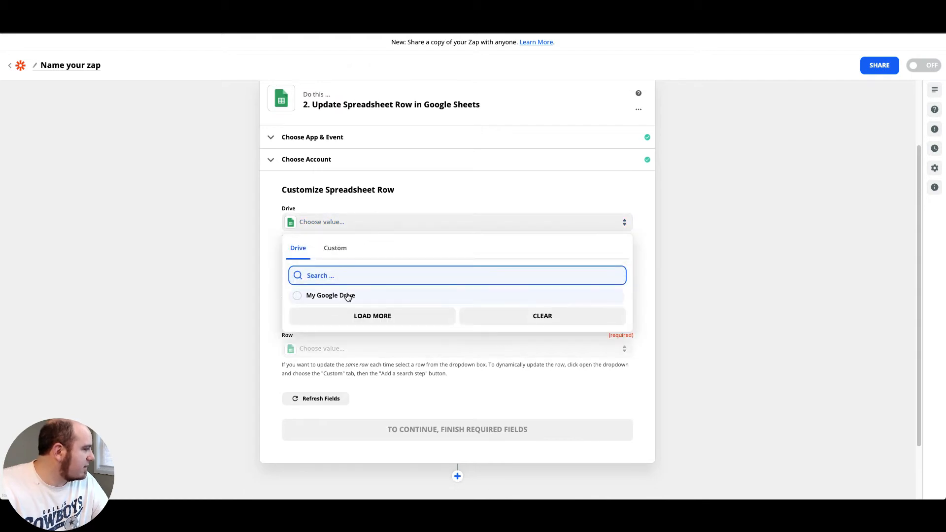
{"action": "left_click", "coordinate": [331, 294]}
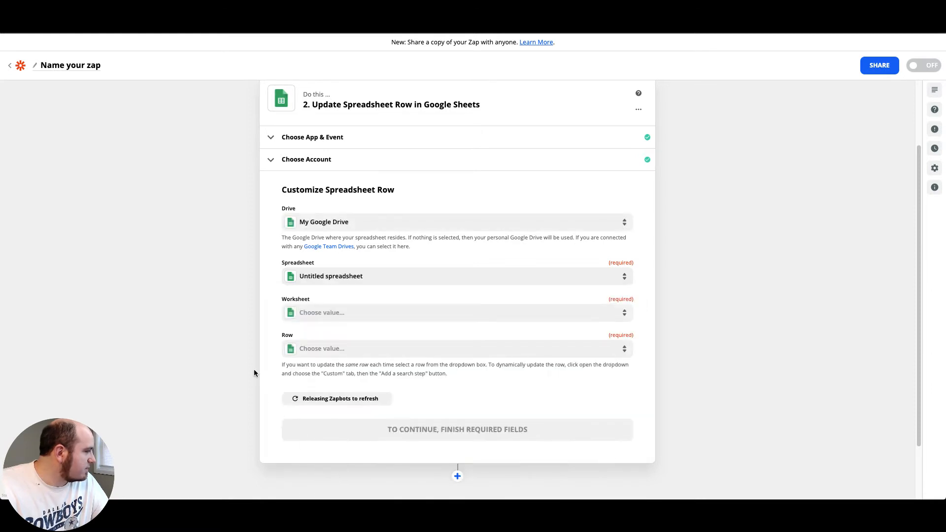
{"action": "left_click", "coordinate": [456, 312]}
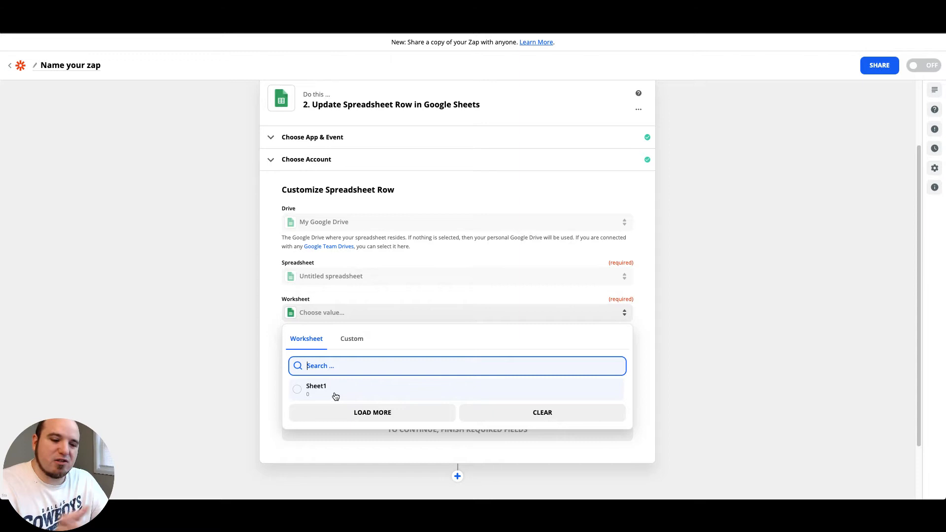
{"action": "left_click", "coordinate": [316, 390]}
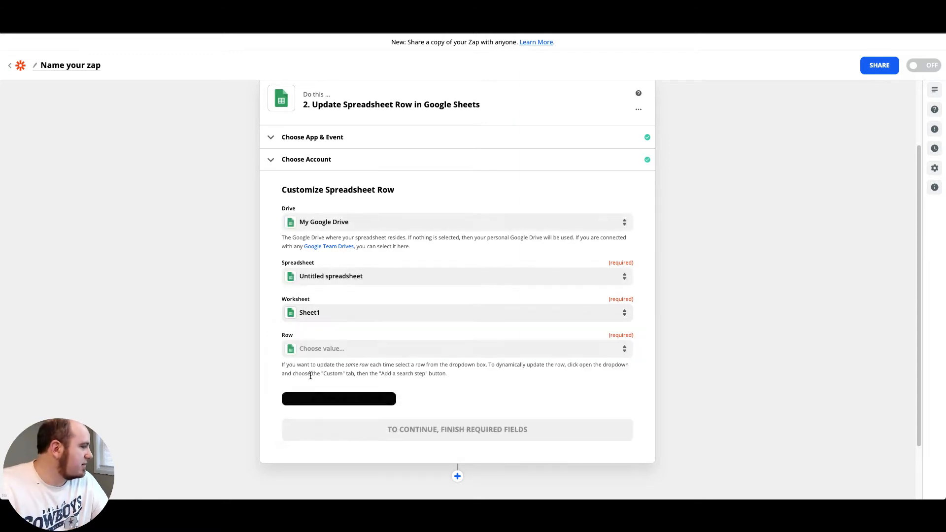
{"action": "left_click", "coordinate": [456, 347]}
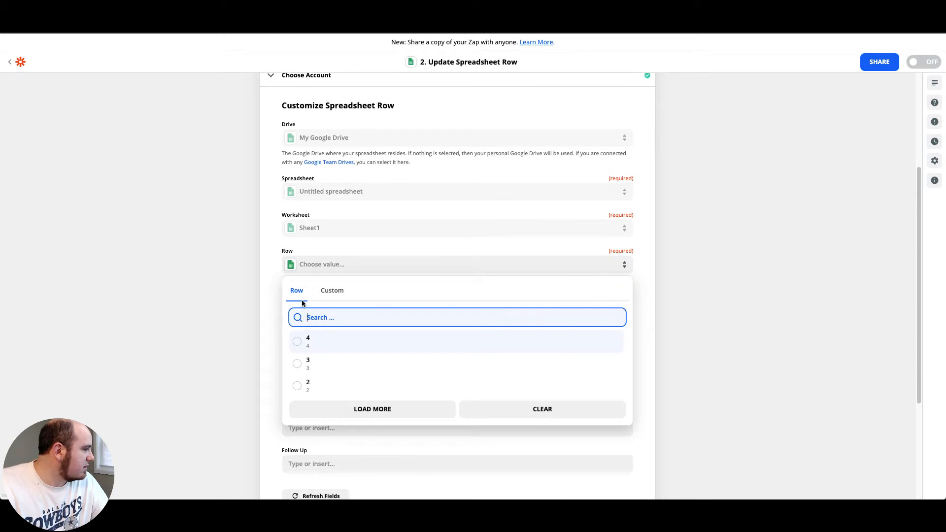
{"action": "left_click", "coordinate": [307, 385]}
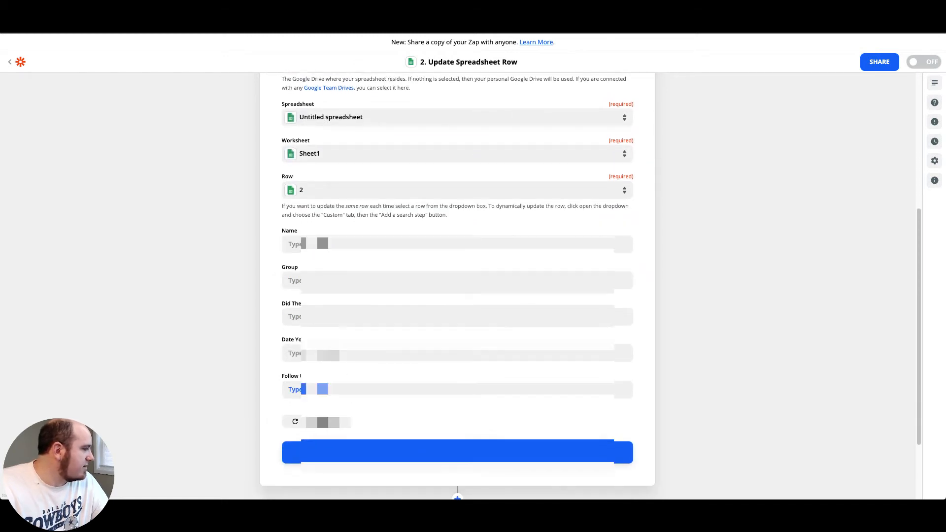
{"action": "left_click", "coordinate": [456, 243]}
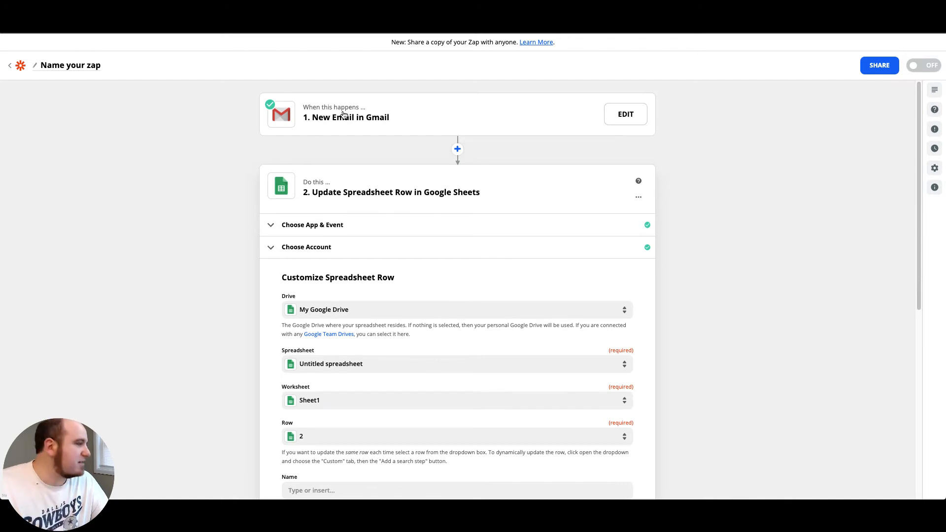
Scroll through the row-update step's column fields such as Name, Group and Follow Up
{"action": "scroll", "scroll_direction": "down", "scroll_amount": 3}
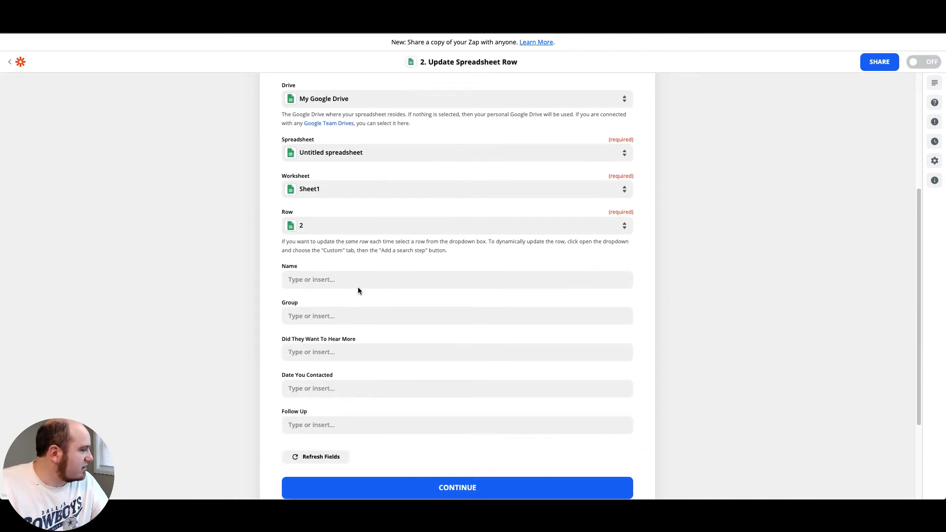
{"action": "scroll", "scroll_direction": "down", "scroll_amount": 3}
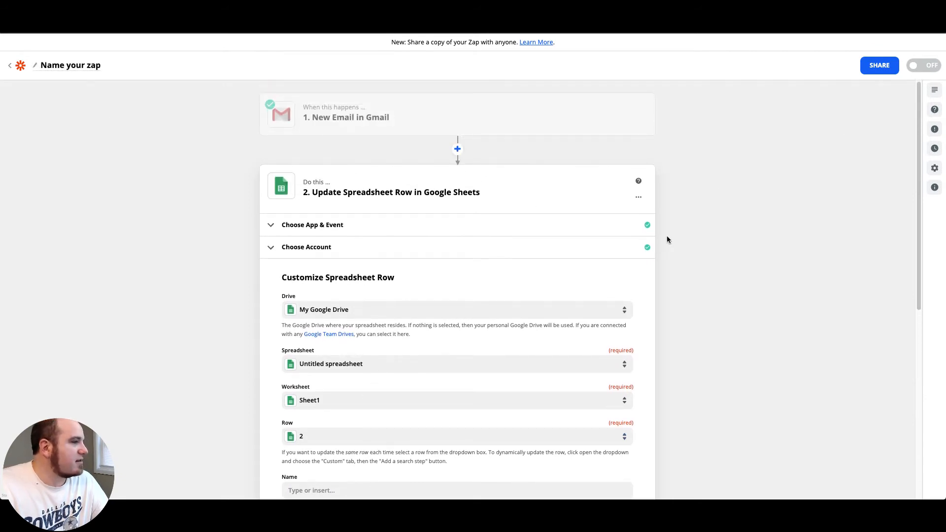
{"action": "scroll", "scroll_direction": "down", "scroll_amount": 3}
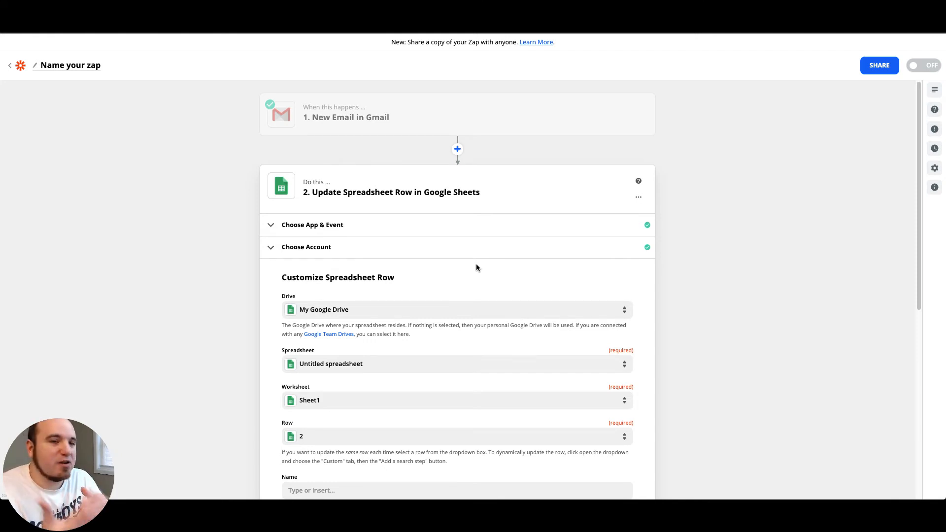
{"action": "mouse_move", "coordinate": [515, 246]}
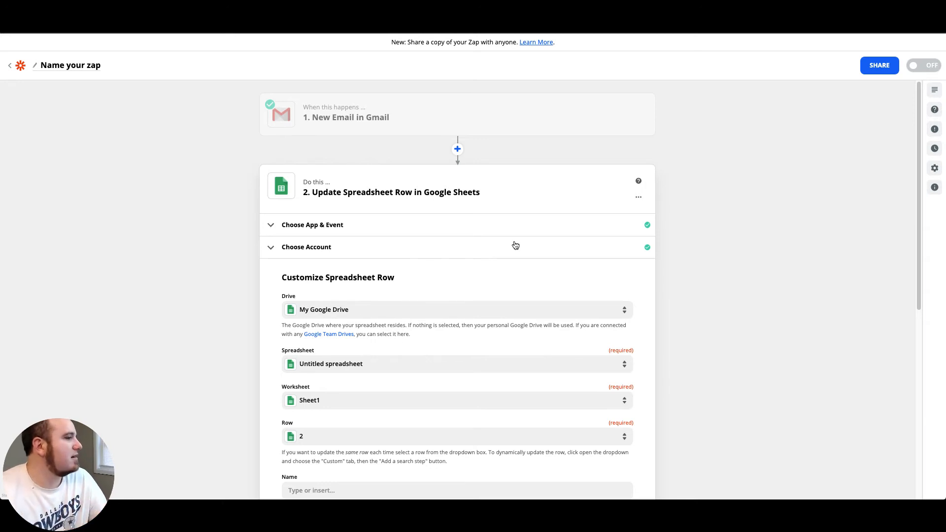
{"action": "mouse_move", "coordinate": [107, 72]}
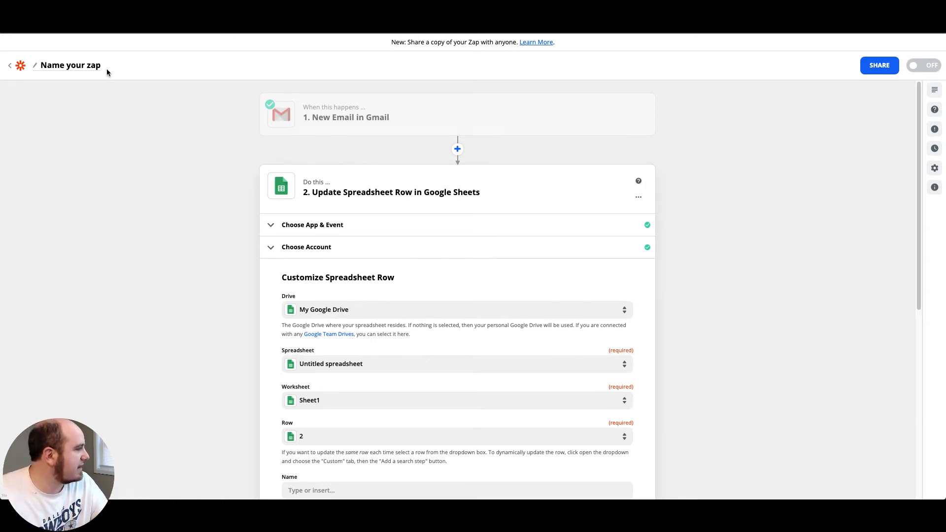
Name the zap 'DEMO'
{"action": "left_click", "coordinate": [68, 65]}
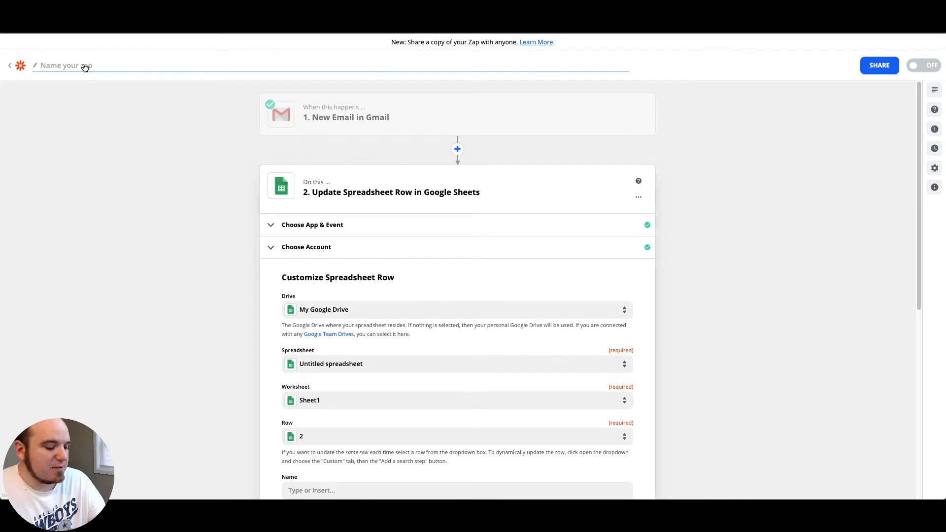
{"action": "type", "text": "DEMO"}
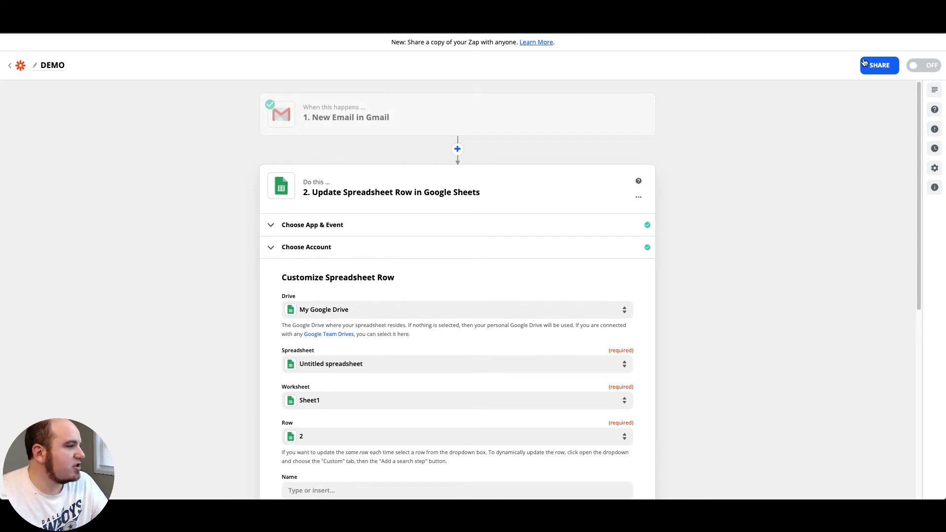
{"action": "mouse_move", "coordinate": [16, 67]}
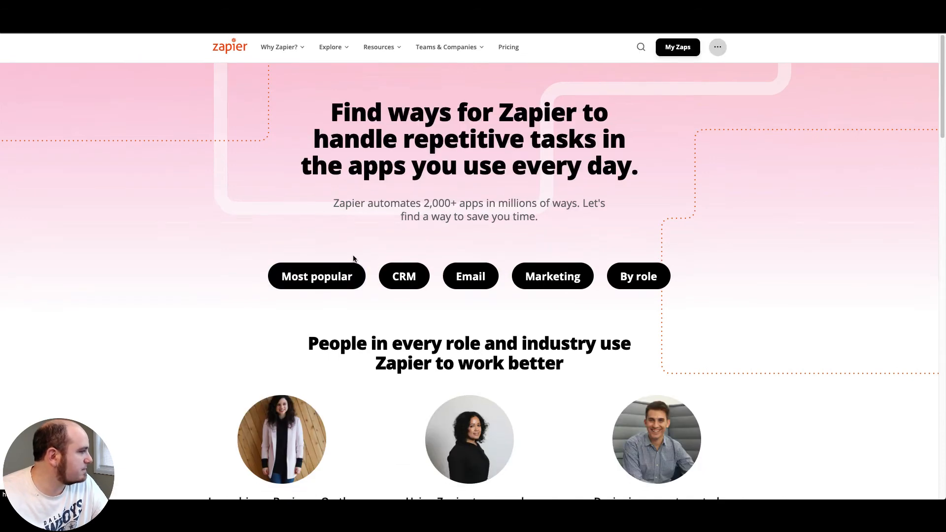
{"action": "scroll", "scroll_direction": "down", "scroll_amount": 3}
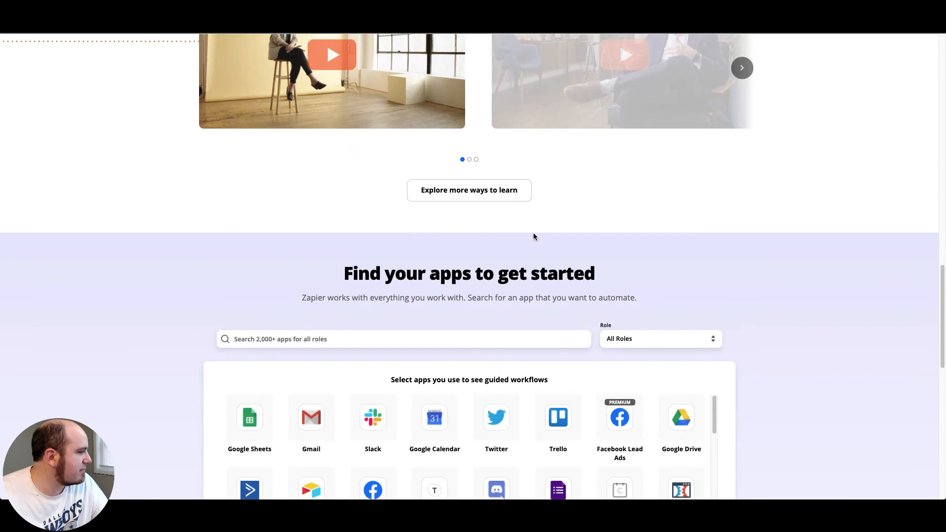
{"action": "scroll", "scroll_direction": "down", "scroll_amount": 3}
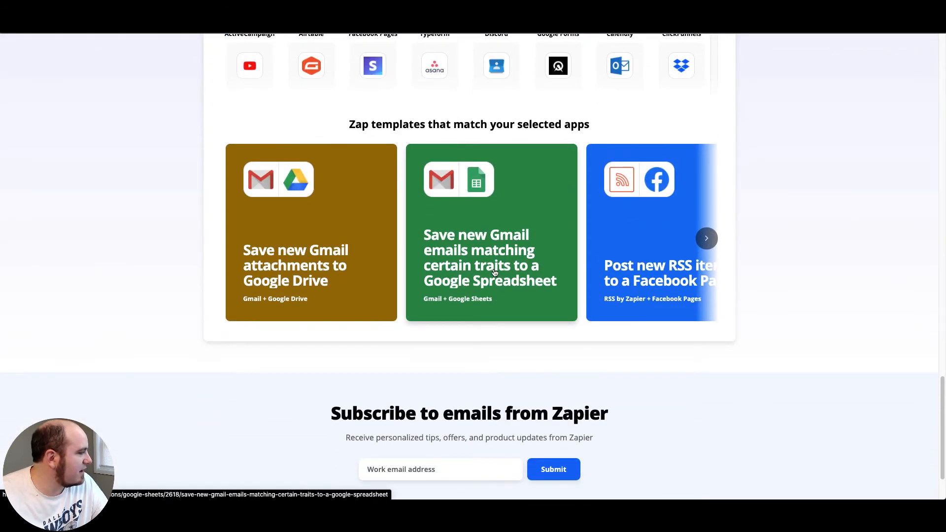
{"action": "left_click", "coordinate": [705, 237]}
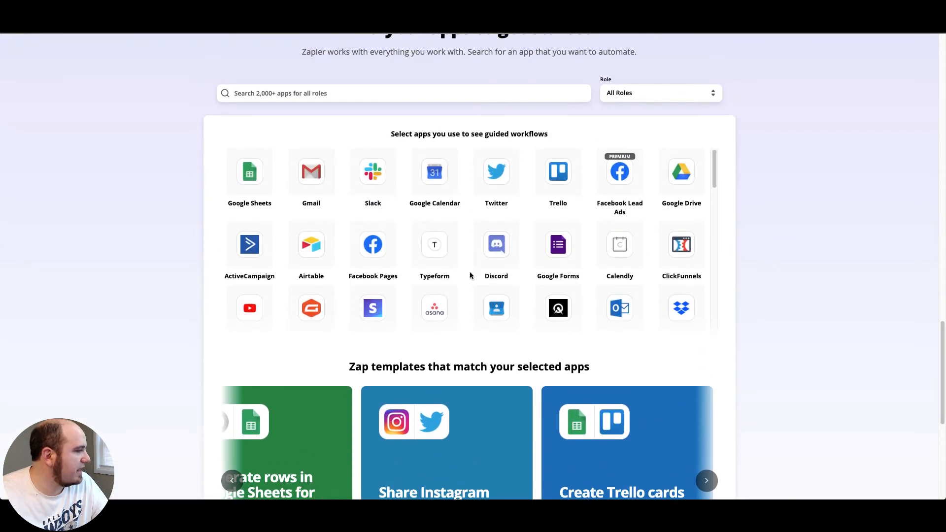
{"action": "scroll", "scroll_direction": "down", "scroll_amount": 3}
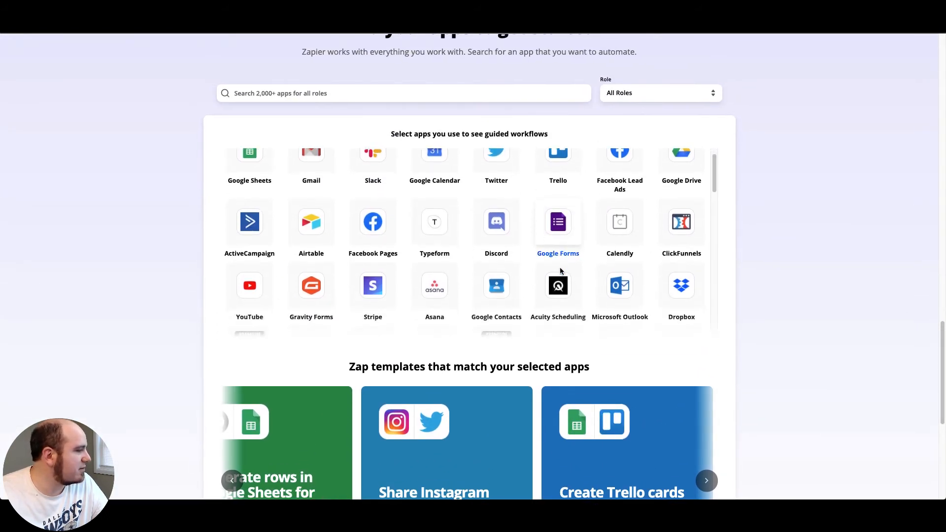
{"action": "scroll", "scroll_direction": "down", "scroll_amount": 3}
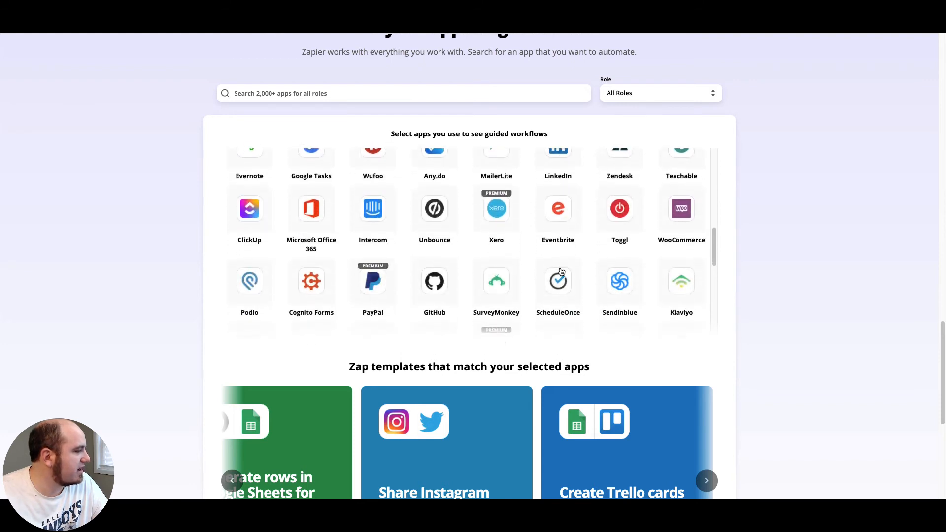
{"action": "scroll", "scroll_direction": "down", "scroll_amount": 3}
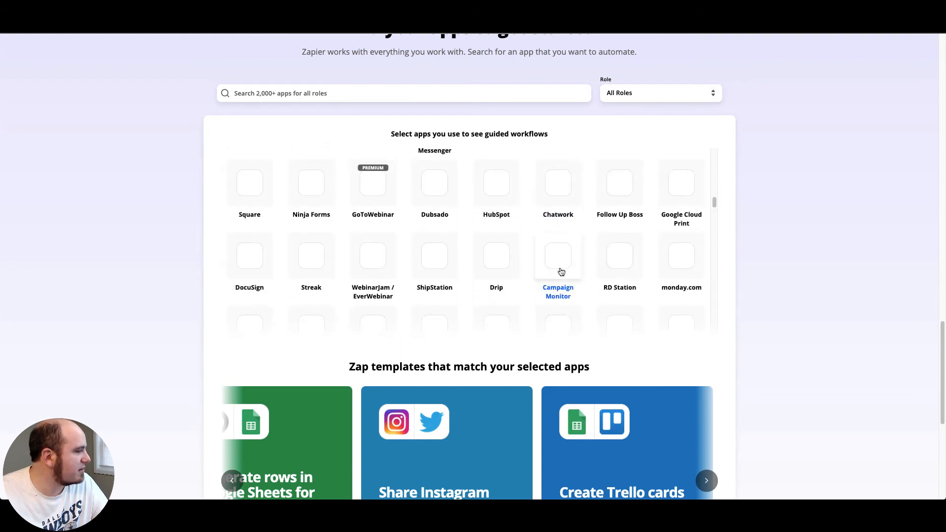
{"action": "scroll", "scroll_direction": "down", "scroll_amount": 3}
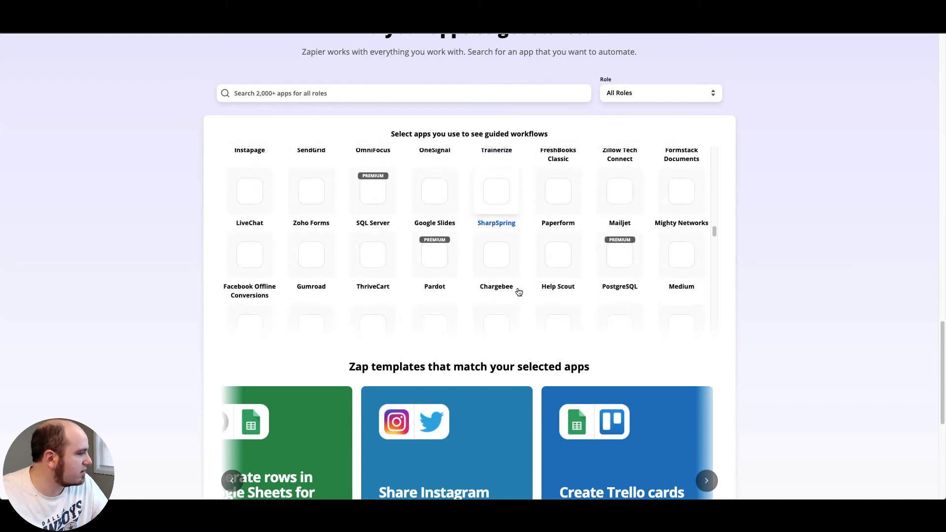
{"action": "scroll", "scroll_direction": "down", "scroll_amount": 3}
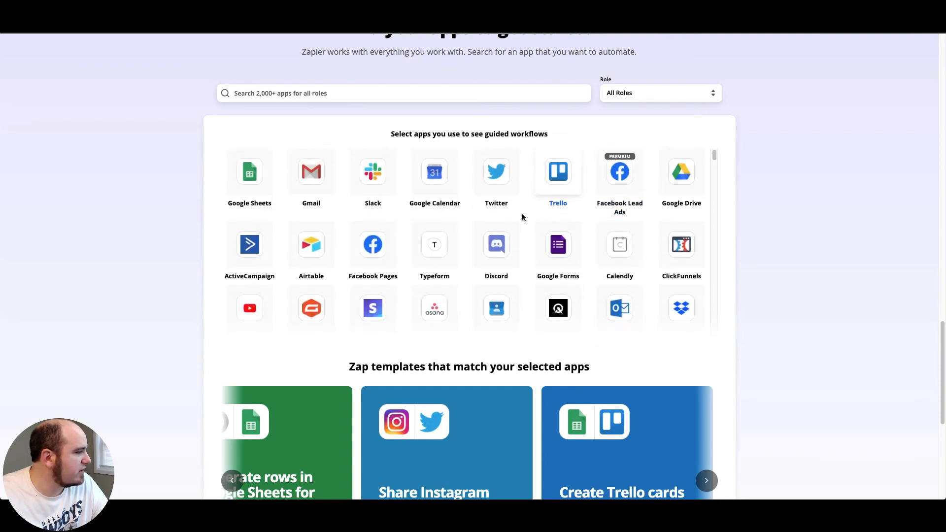
{"action": "mouse_move", "coordinate": [506, 127]}
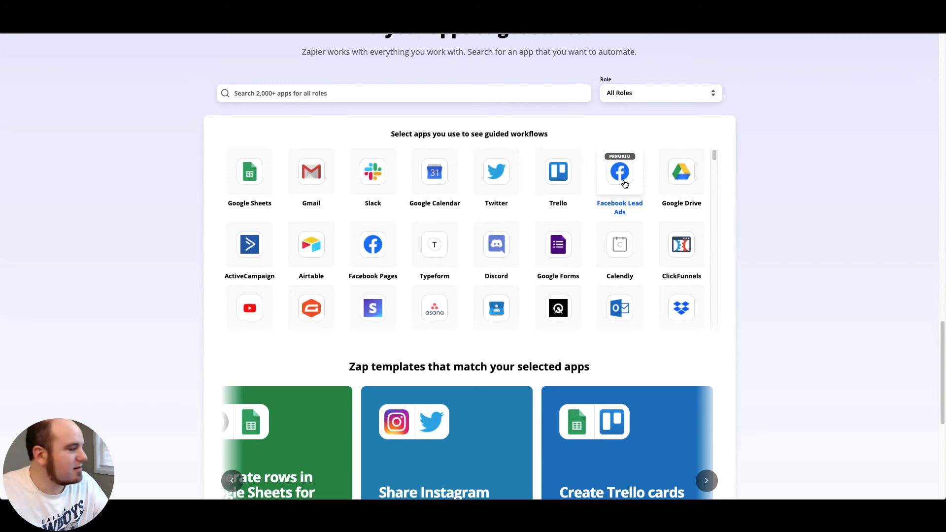
{"action": "scroll", "scroll_direction": "down", "scroll_amount": 3}
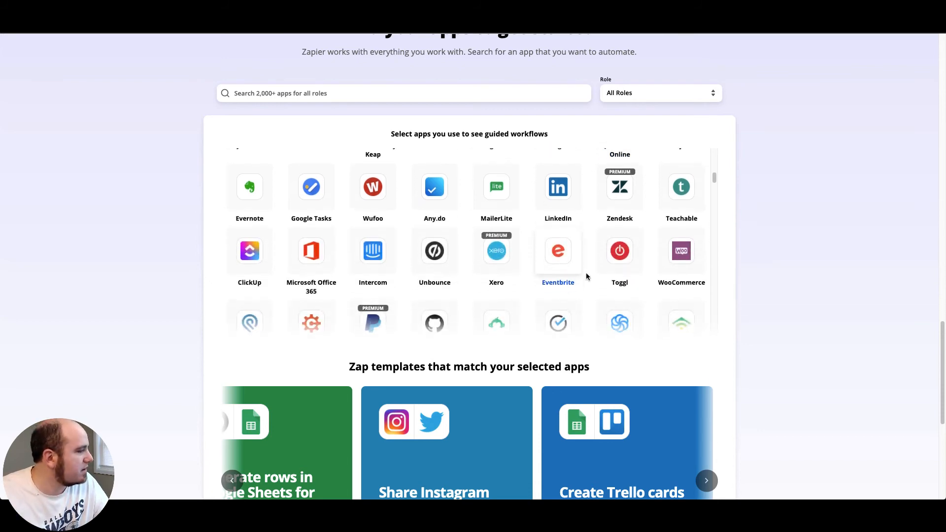
{"action": "scroll", "scroll_direction": "down", "scroll_amount": 3}
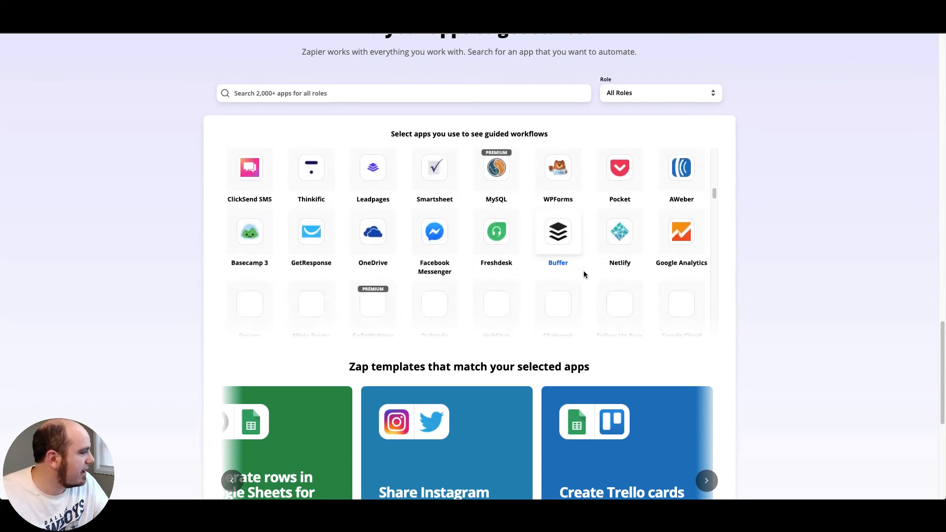
{"action": "scroll", "scroll_direction": "down", "scroll_amount": 3}
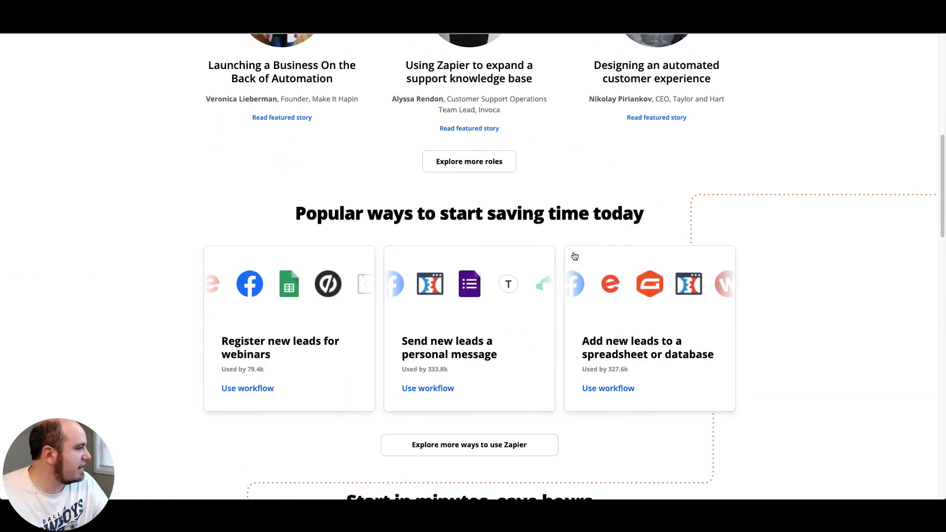
{"action": "scroll", "scroll_direction": "up", "scroll_amount": 3}
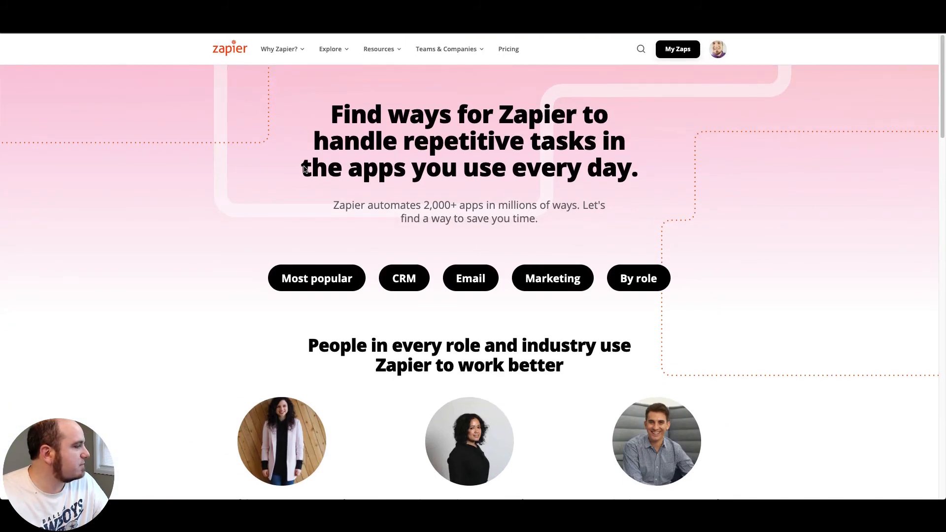
{"action": "mouse_move", "coordinate": [717, 50]}
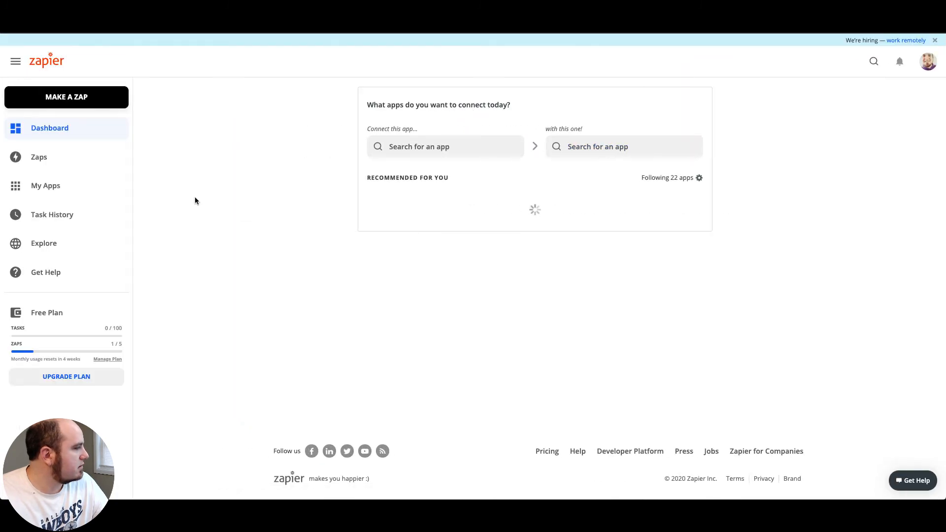
{"action": "mouse_move", "coordinate": [190, 200]}
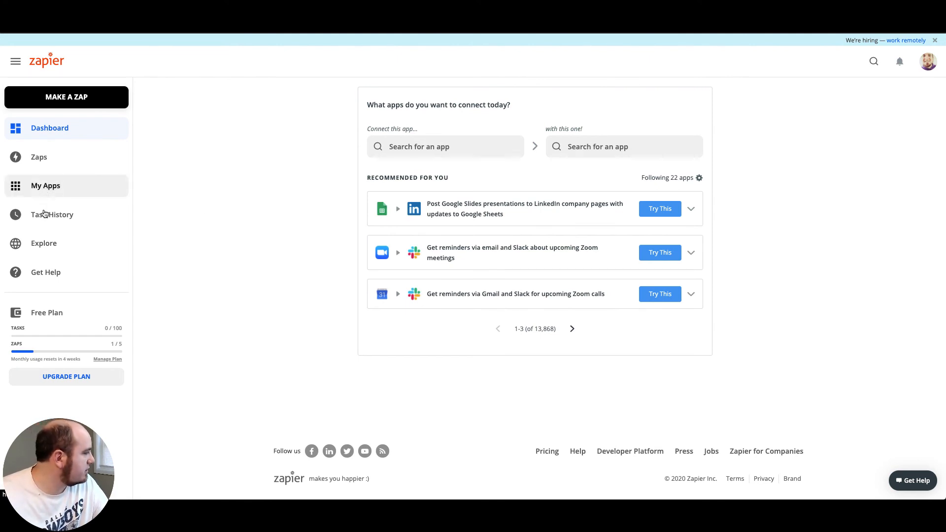
View Task History showing the Sales Bridge Demo zap's 2 tasks used
{"action": "left_click", "coordinate": [52, 213]}
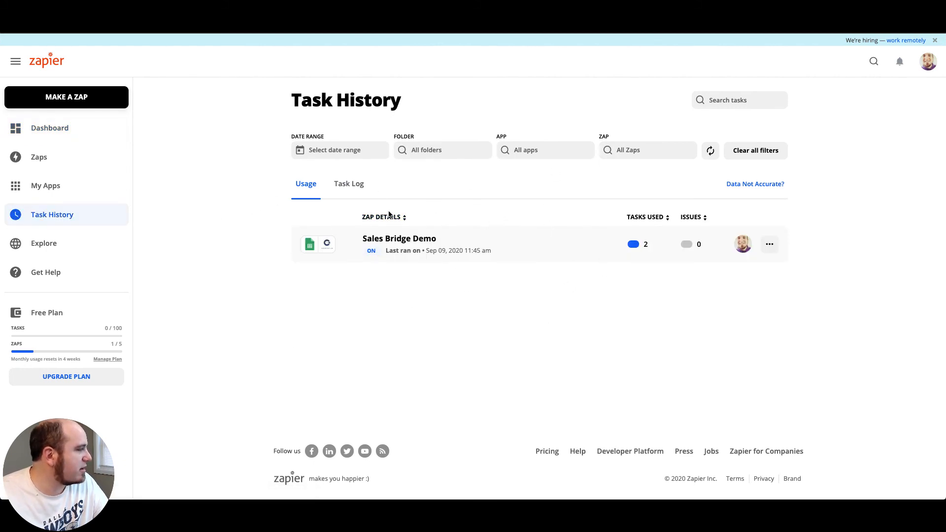
View the Task Log and the details of the first successful Sales Bridge Demo run
{"action": "left_click", "coordinate": [349, 185]}
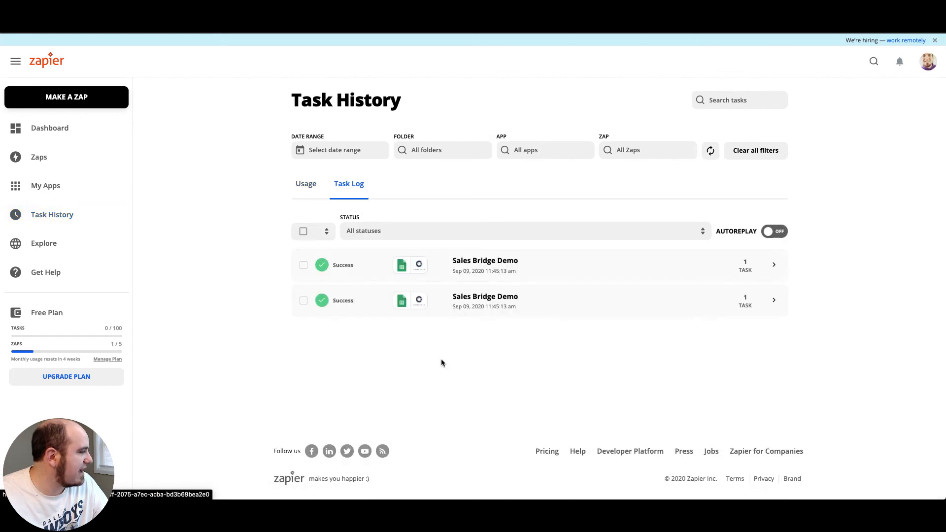
{"action": "mouse_move", "coordinate": [475, 339]}
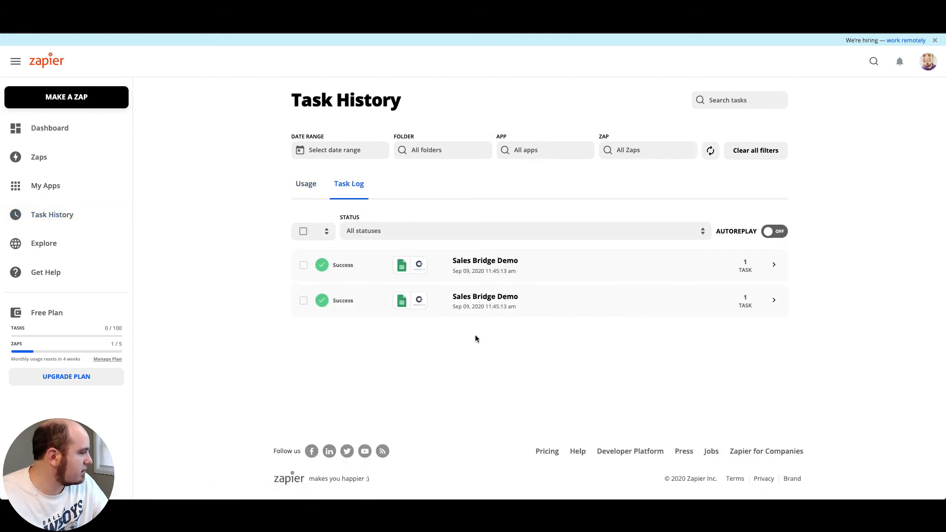
{"action": "mouse_move", "coordinate": [321, 265]}
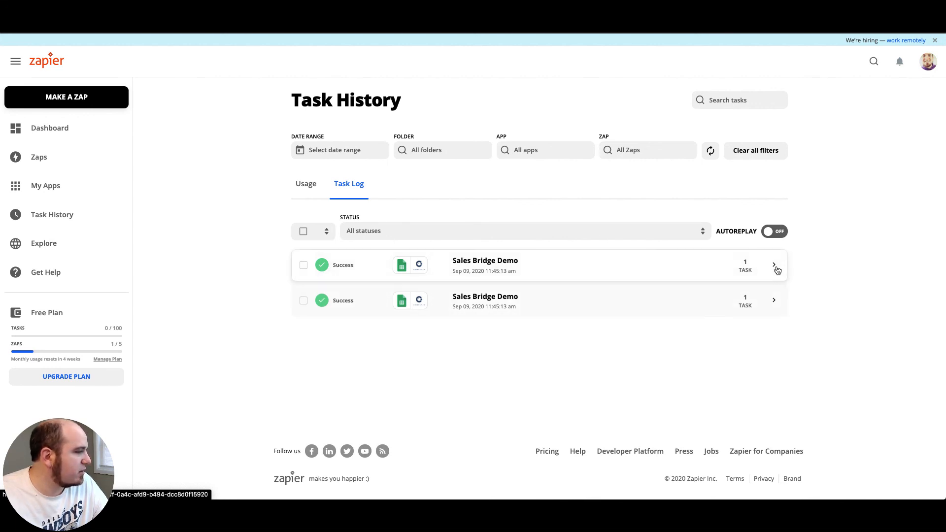
{"action": "left_click", "coordinate": [775, 268]}
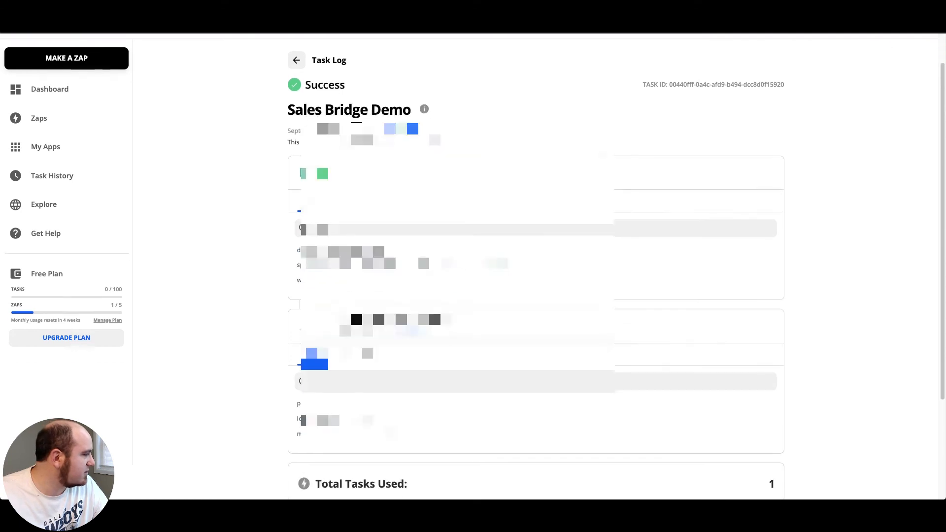